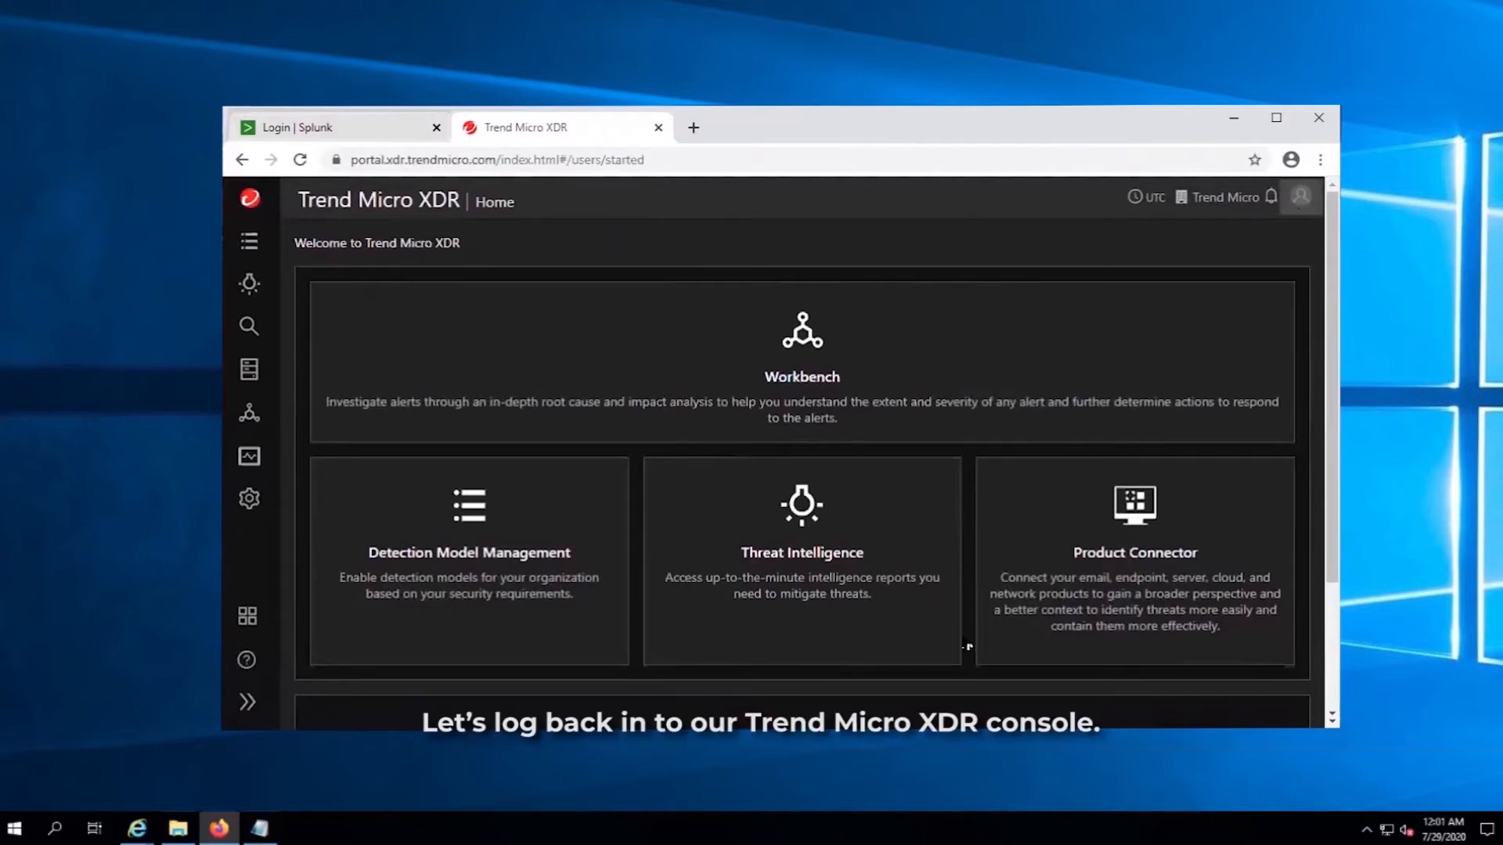
- Open Administration > Alert Notifications in Trend Micro XDR to view the Splunk URL and token
{"action": "left_click", "coordinate": [248, 498]}
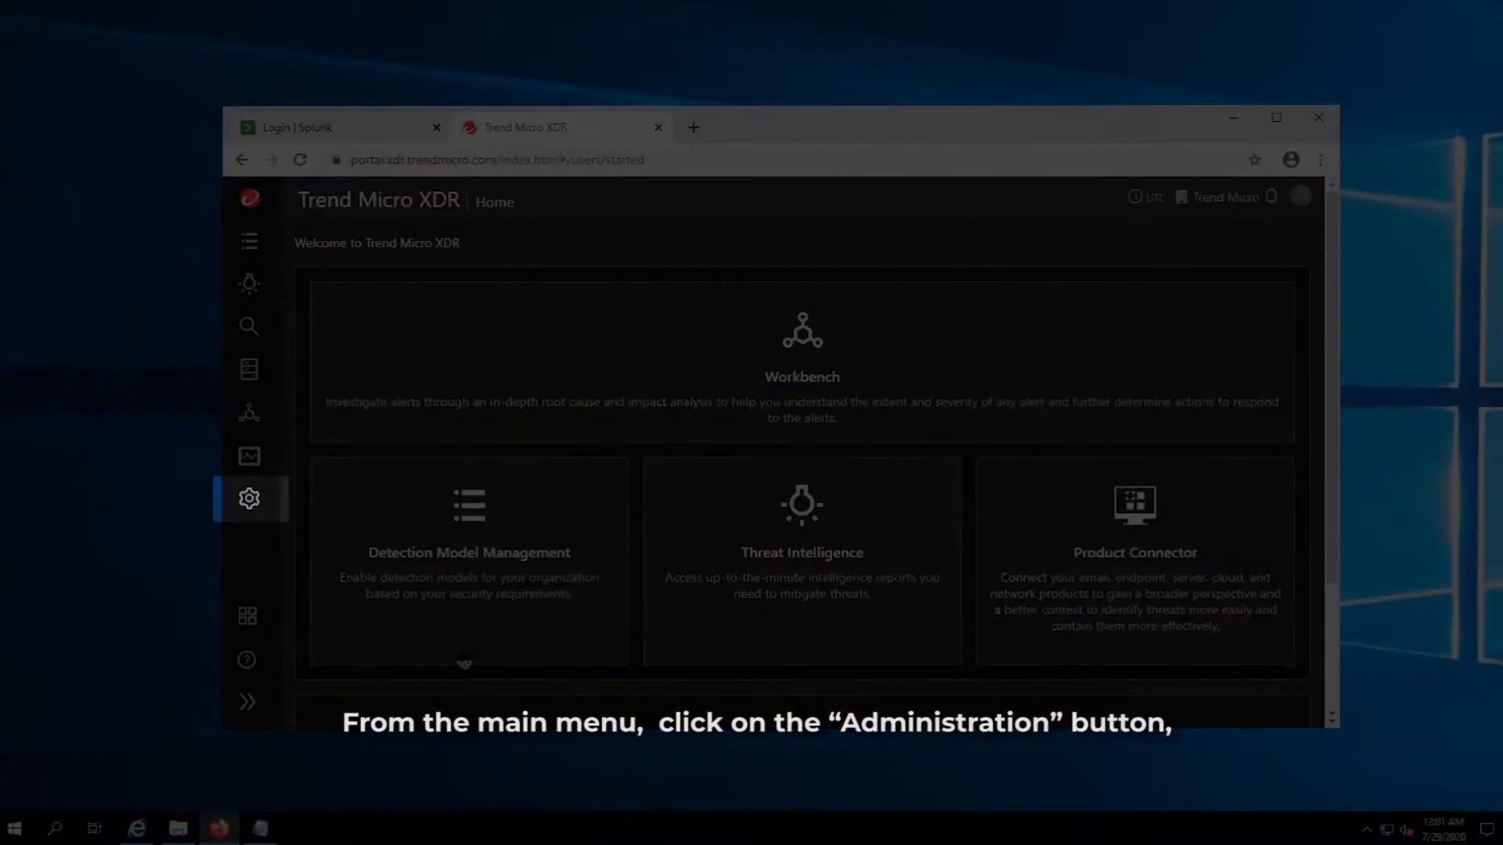
{"action": "left_click", "coordinate": [248, 498]}
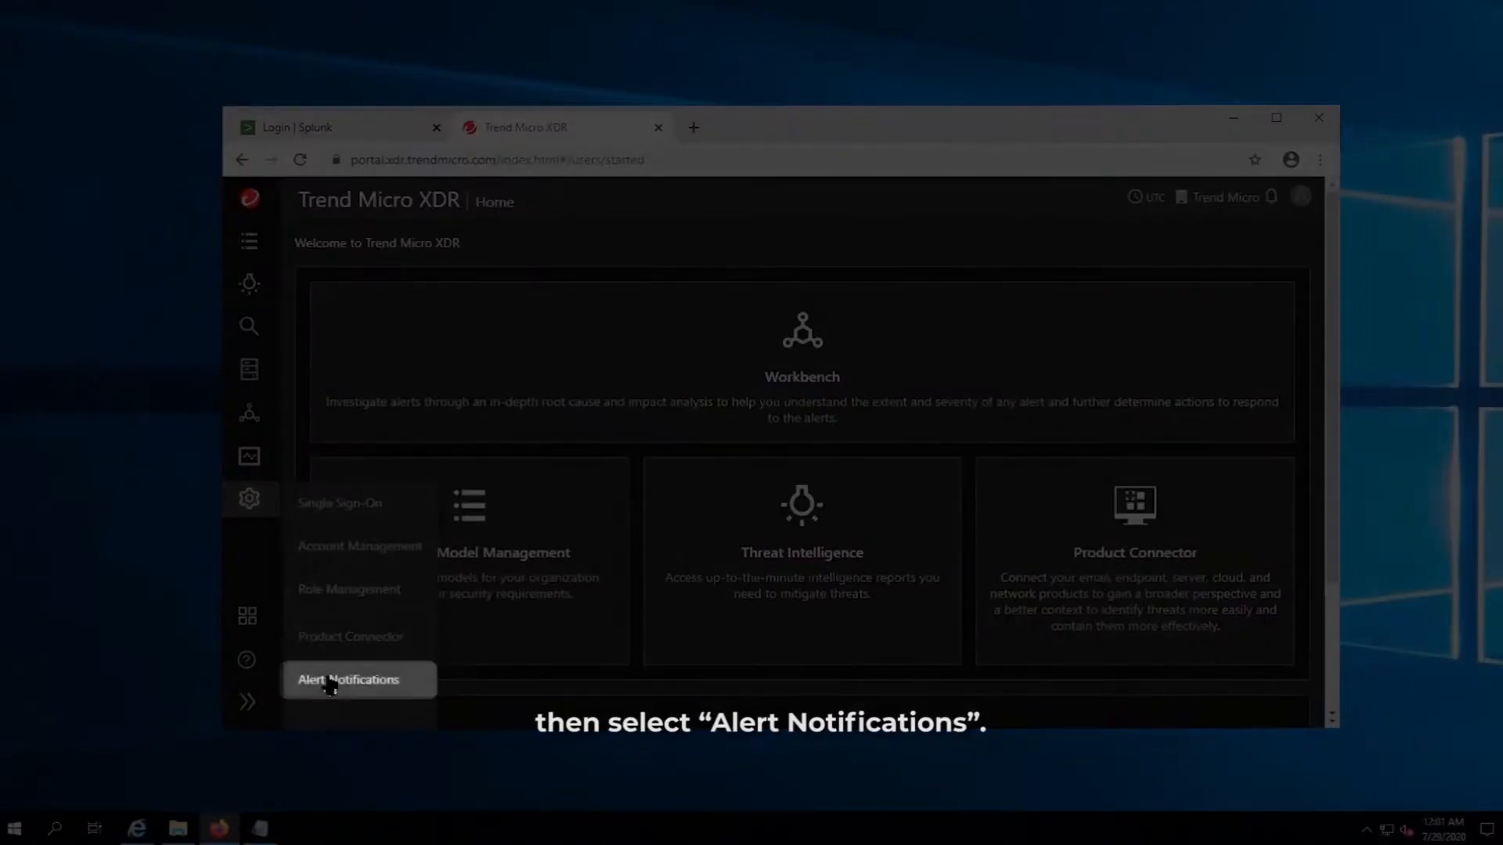
{"action": "left_click", "coordinate": [348, 679]}
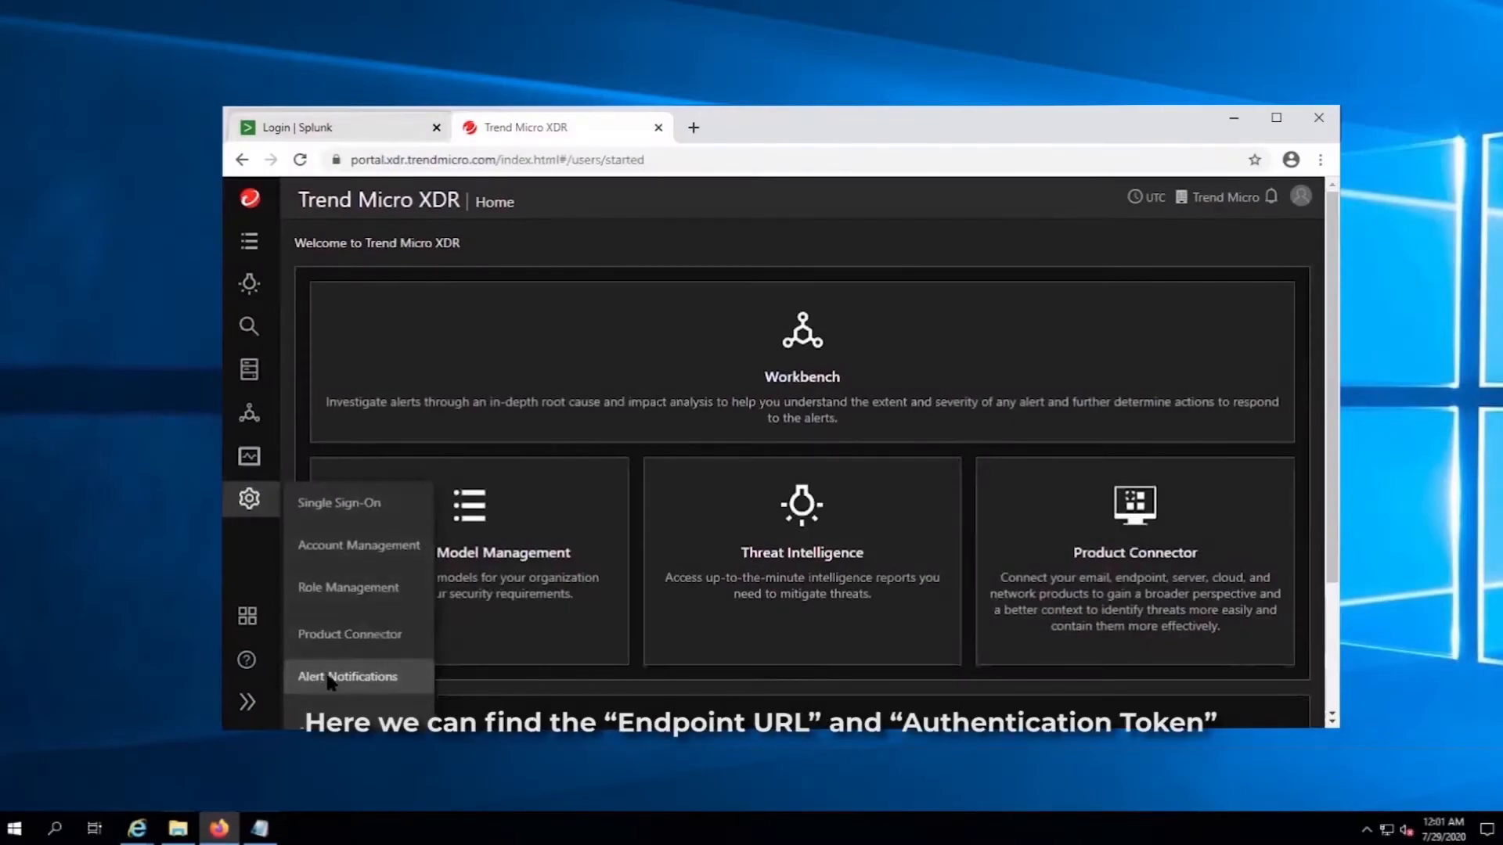
{"action": "left_click", "coordinate": [347, 676]}
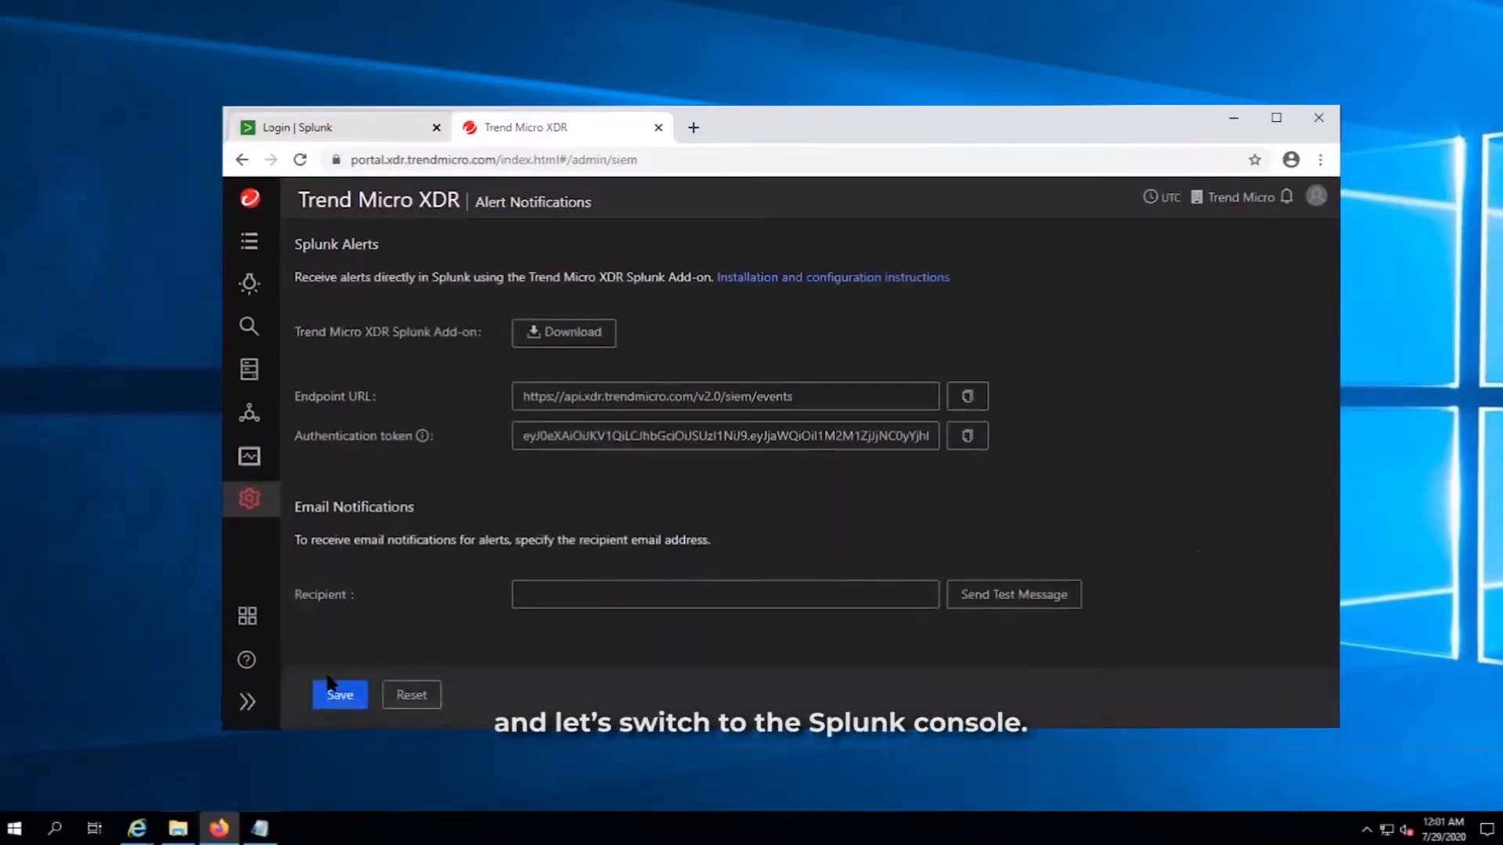
- Sign in to Splunk and go to Settings > Data inputs, scrolled to Trend Micro XDR Alerts
{"action": "left_click", "coordinate": [336, 127]}
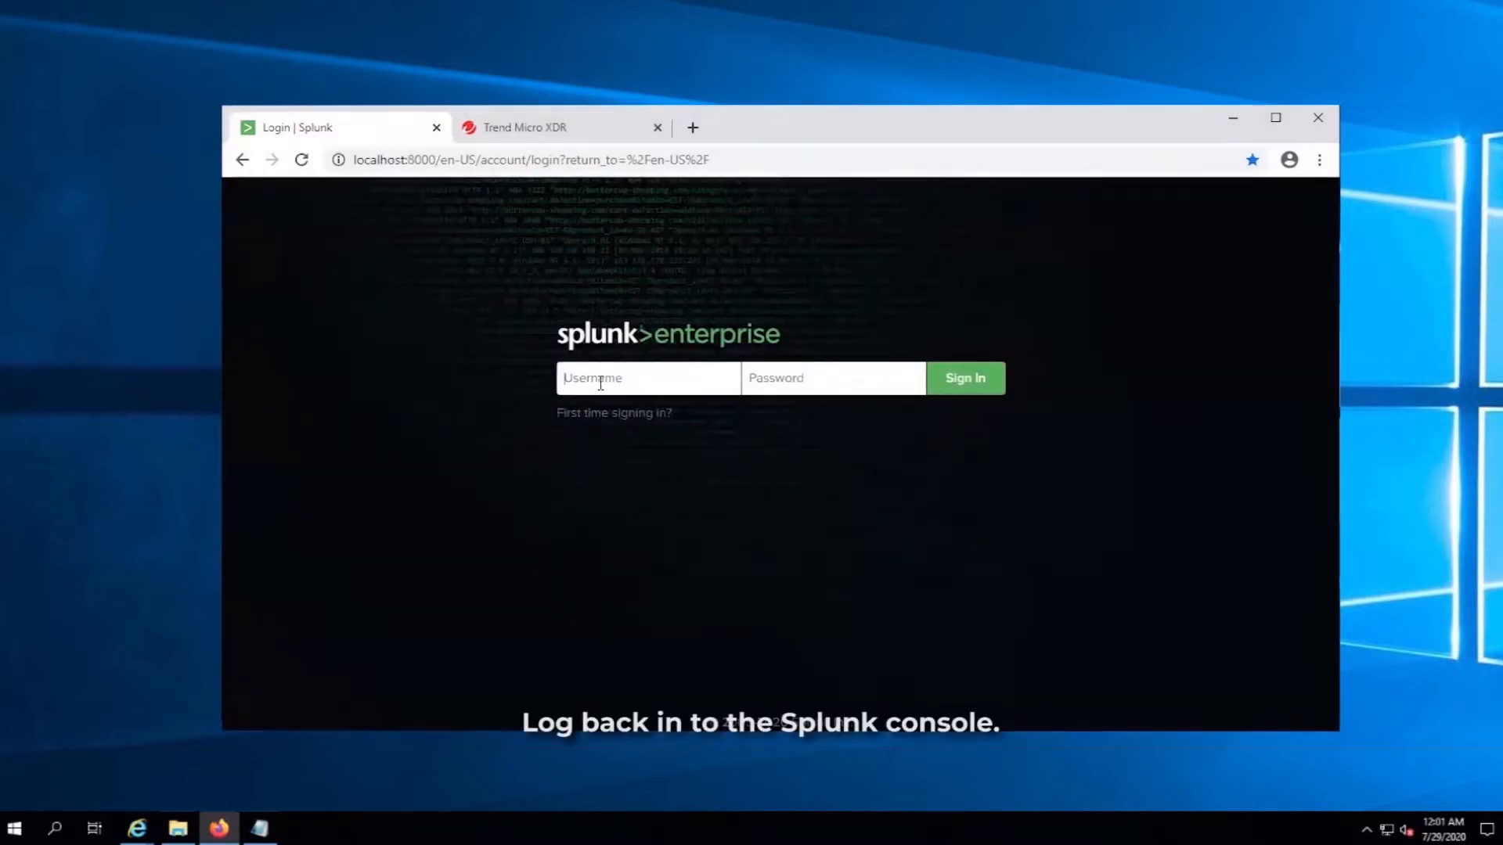
{"action": "left_click", "coordinate": [964, 377]}
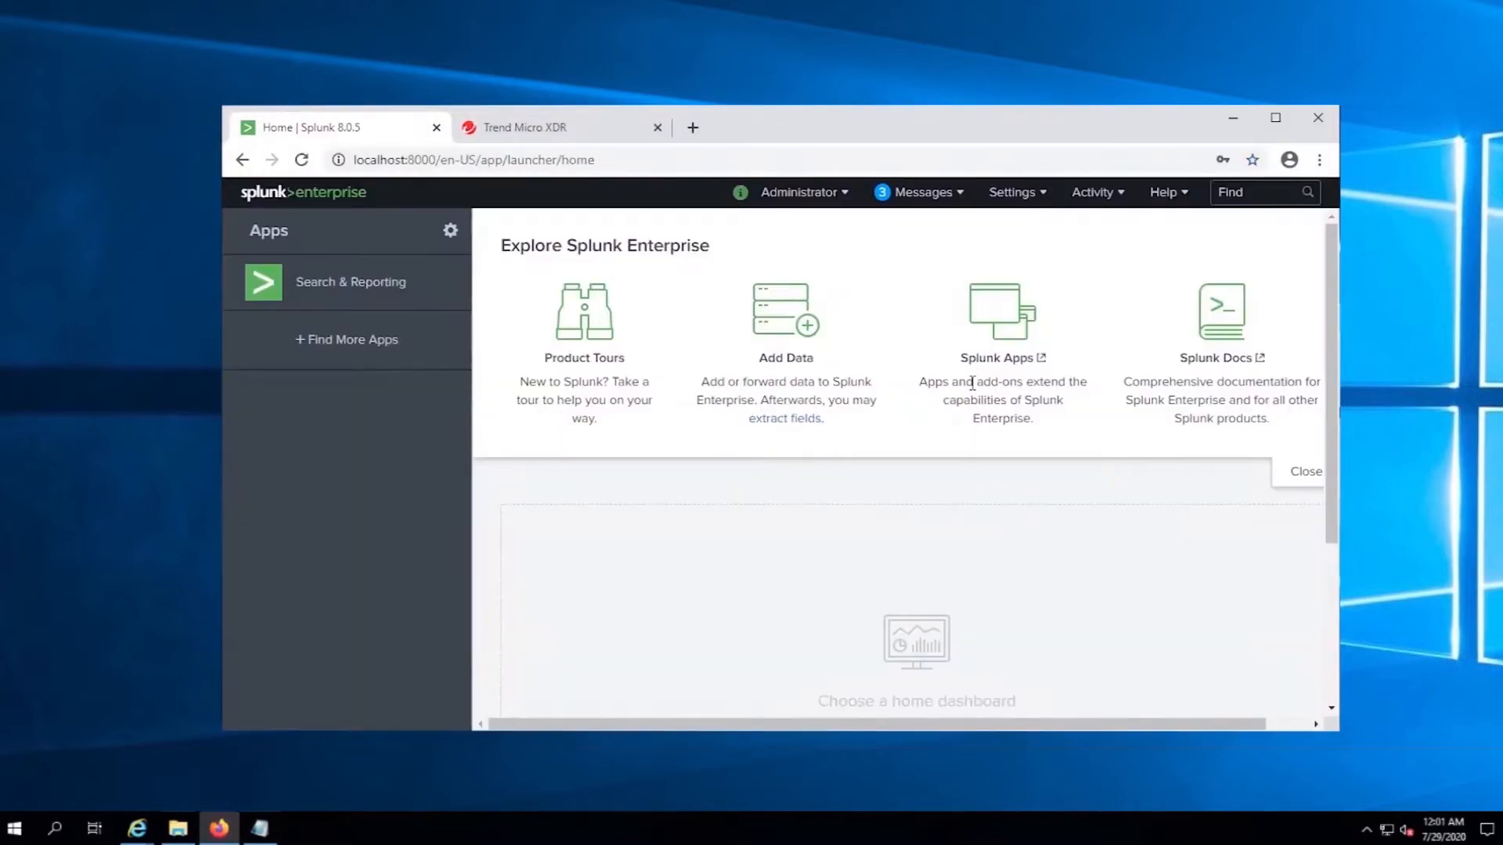
{"action": "left_click", "coordinate": [1012, 192]}
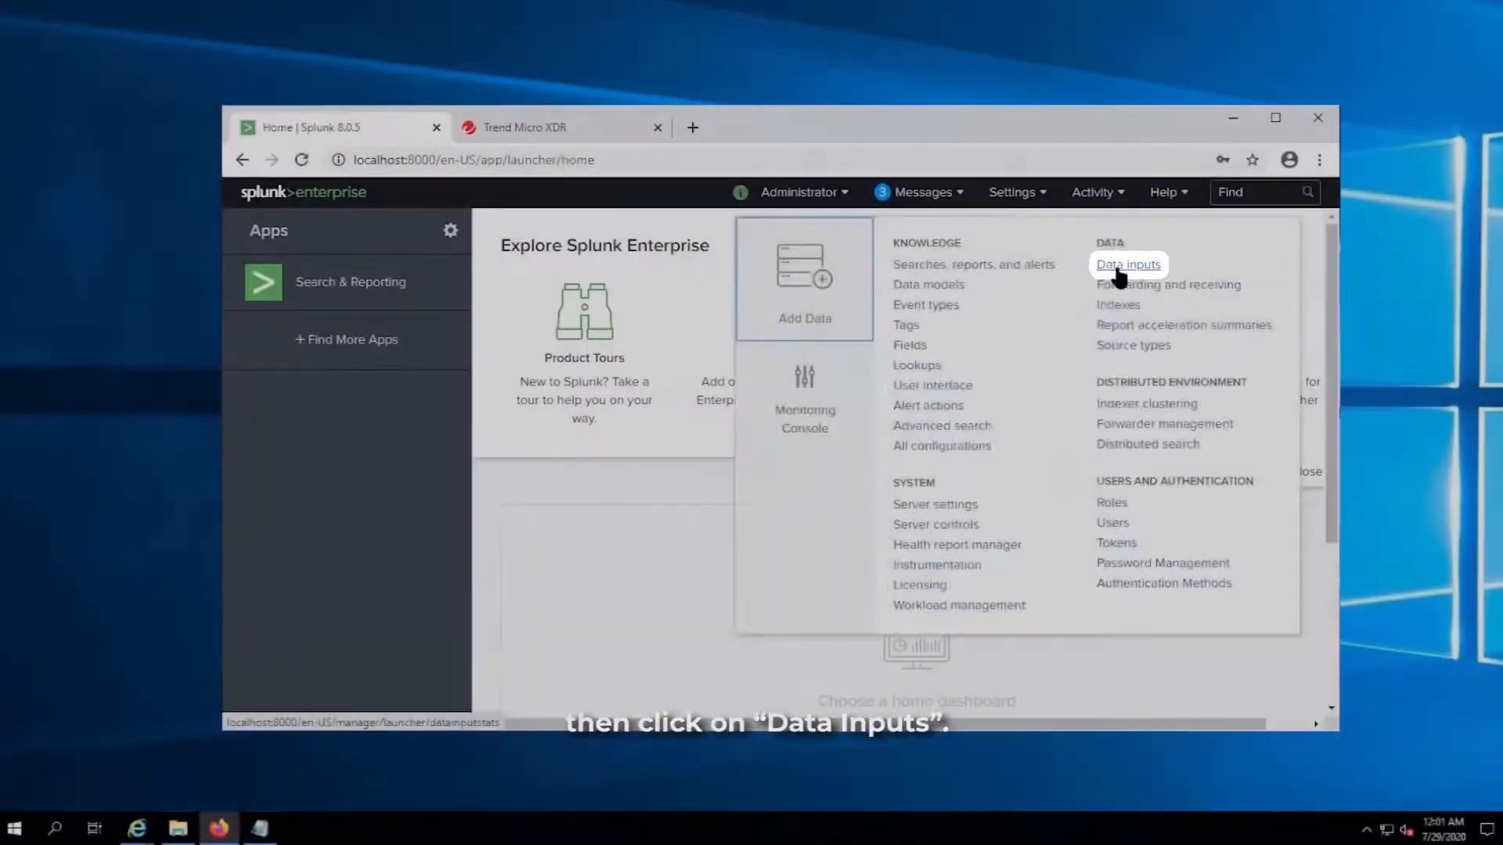
{"action": "left_click", "coordinate": [1128, 264]}
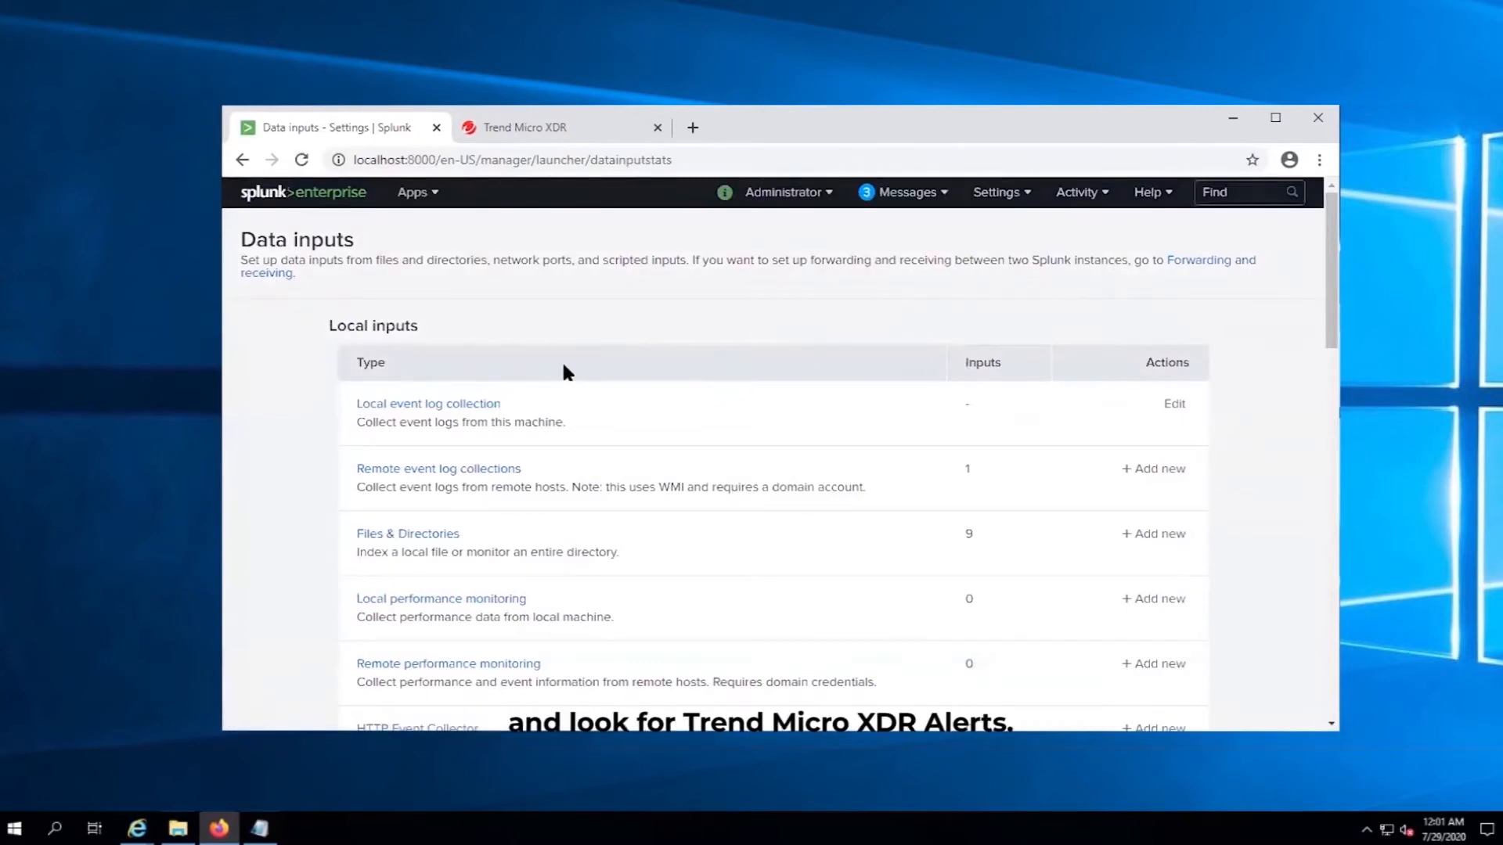
{"action": "scroll", "scroll_direction": "down", "scroll_amount": 3}
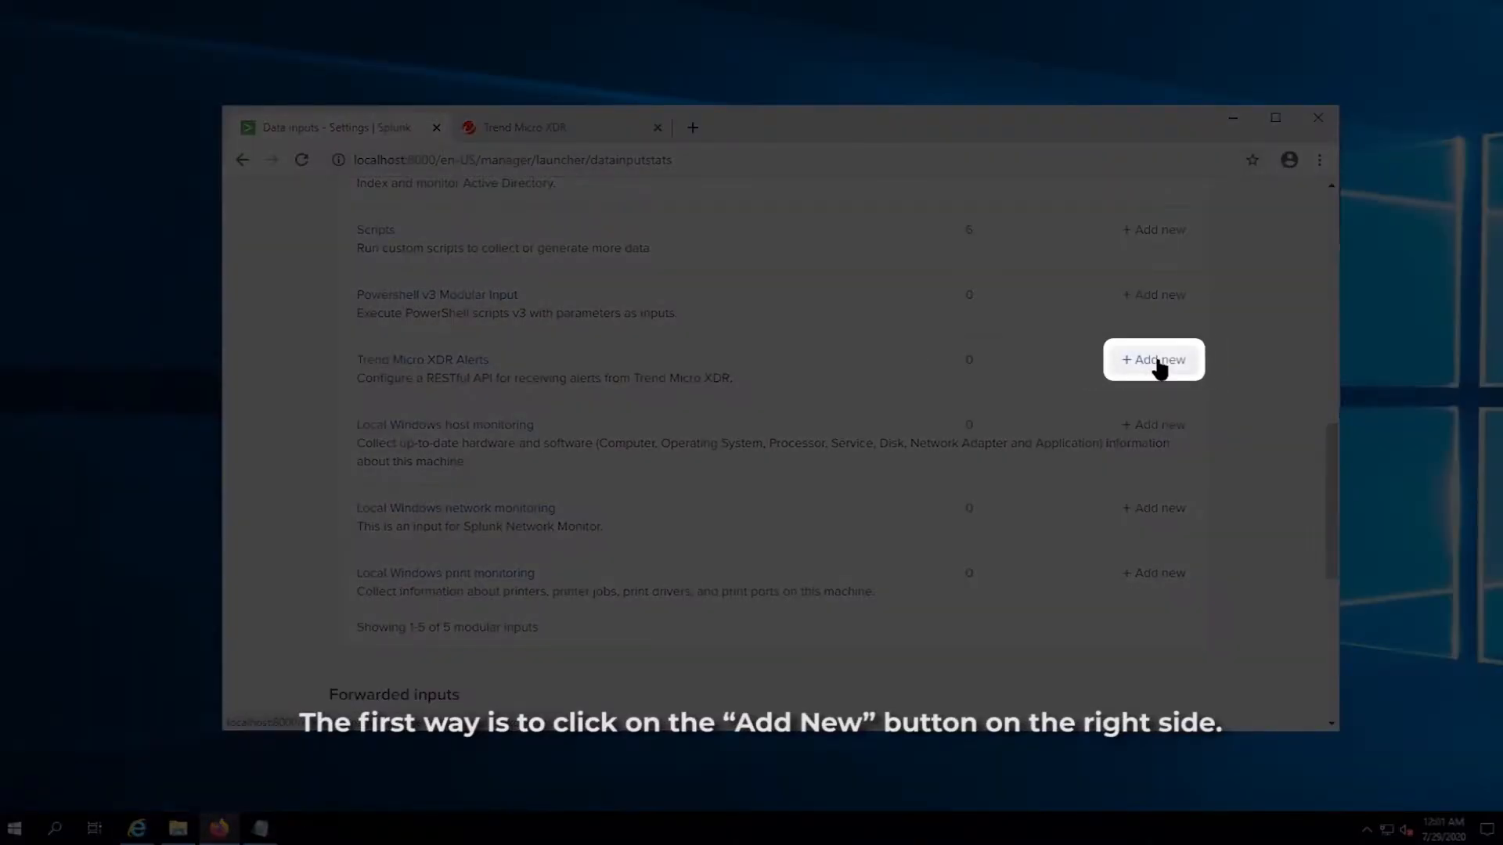
{"action": "left_click", "coordinate": [1153, 359]}
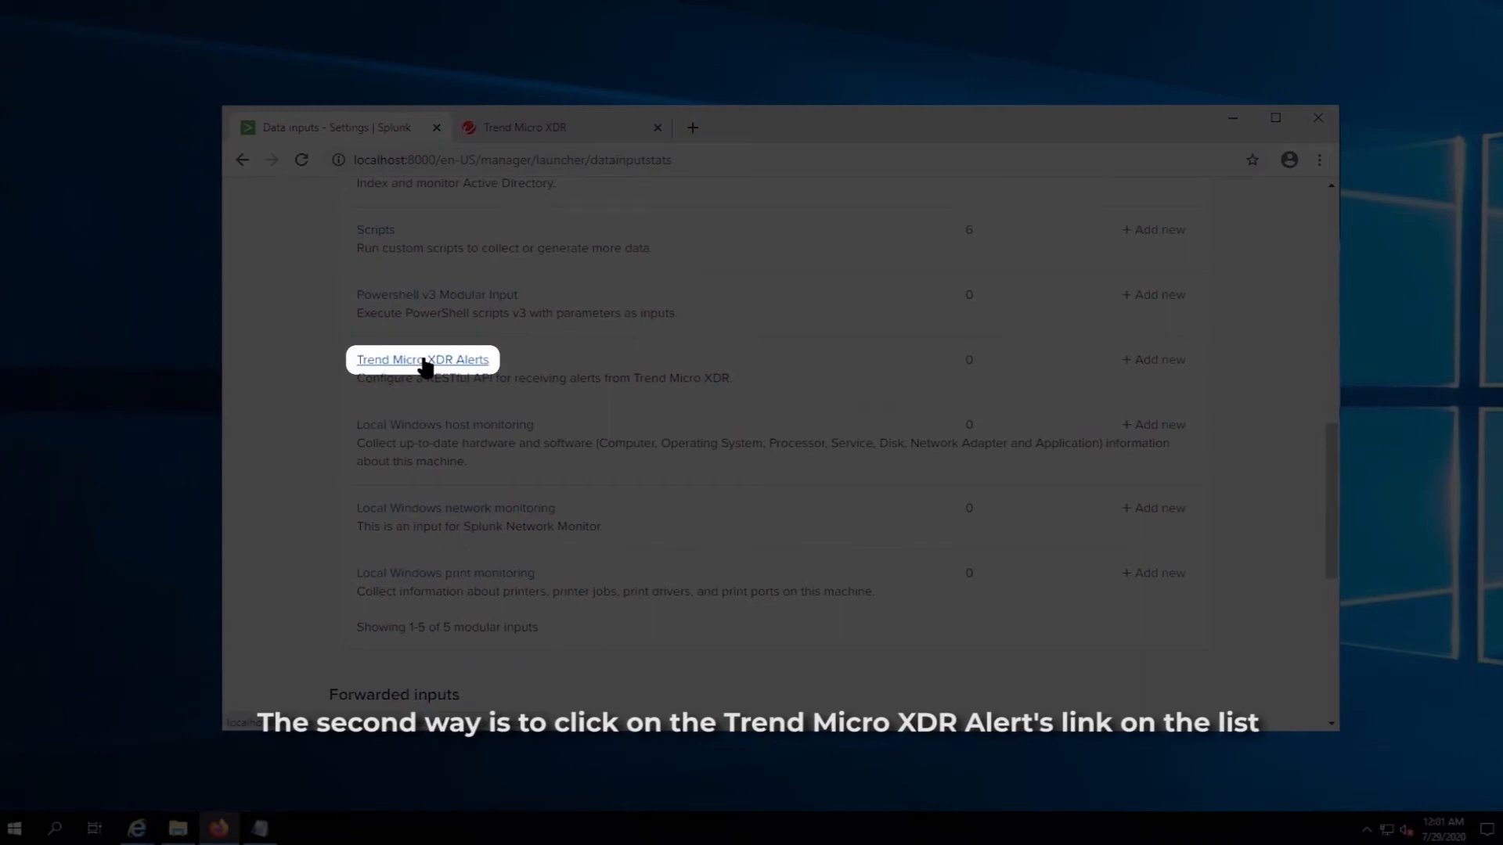
- Open the Trend Micro XDR Alerts input type and start a New input
{"action": "left_click", "coordinate": [421, 360]}
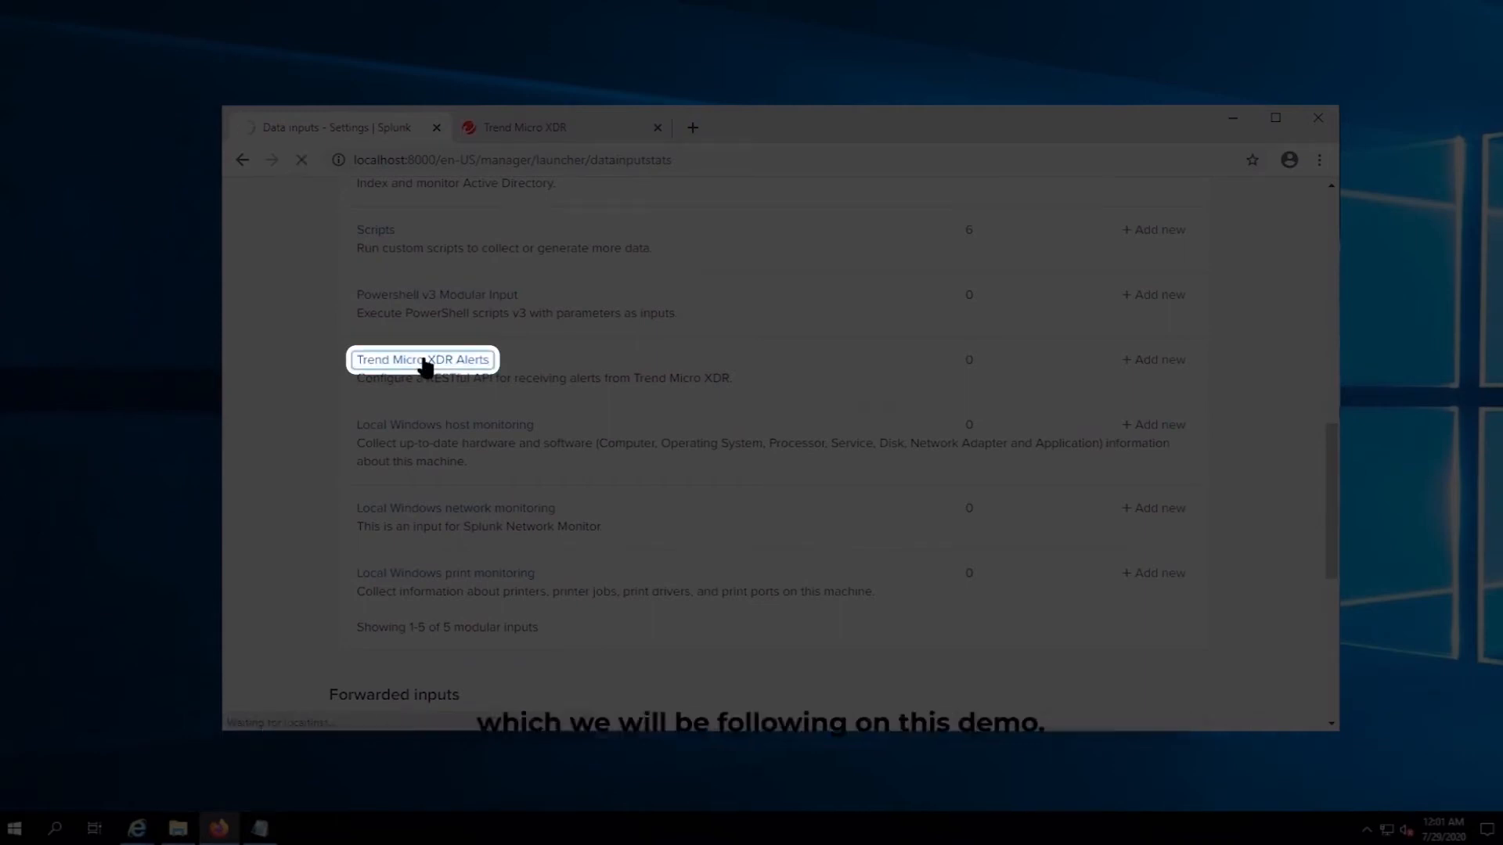
{"action": "left_click", "coordinate": [423, 360]}
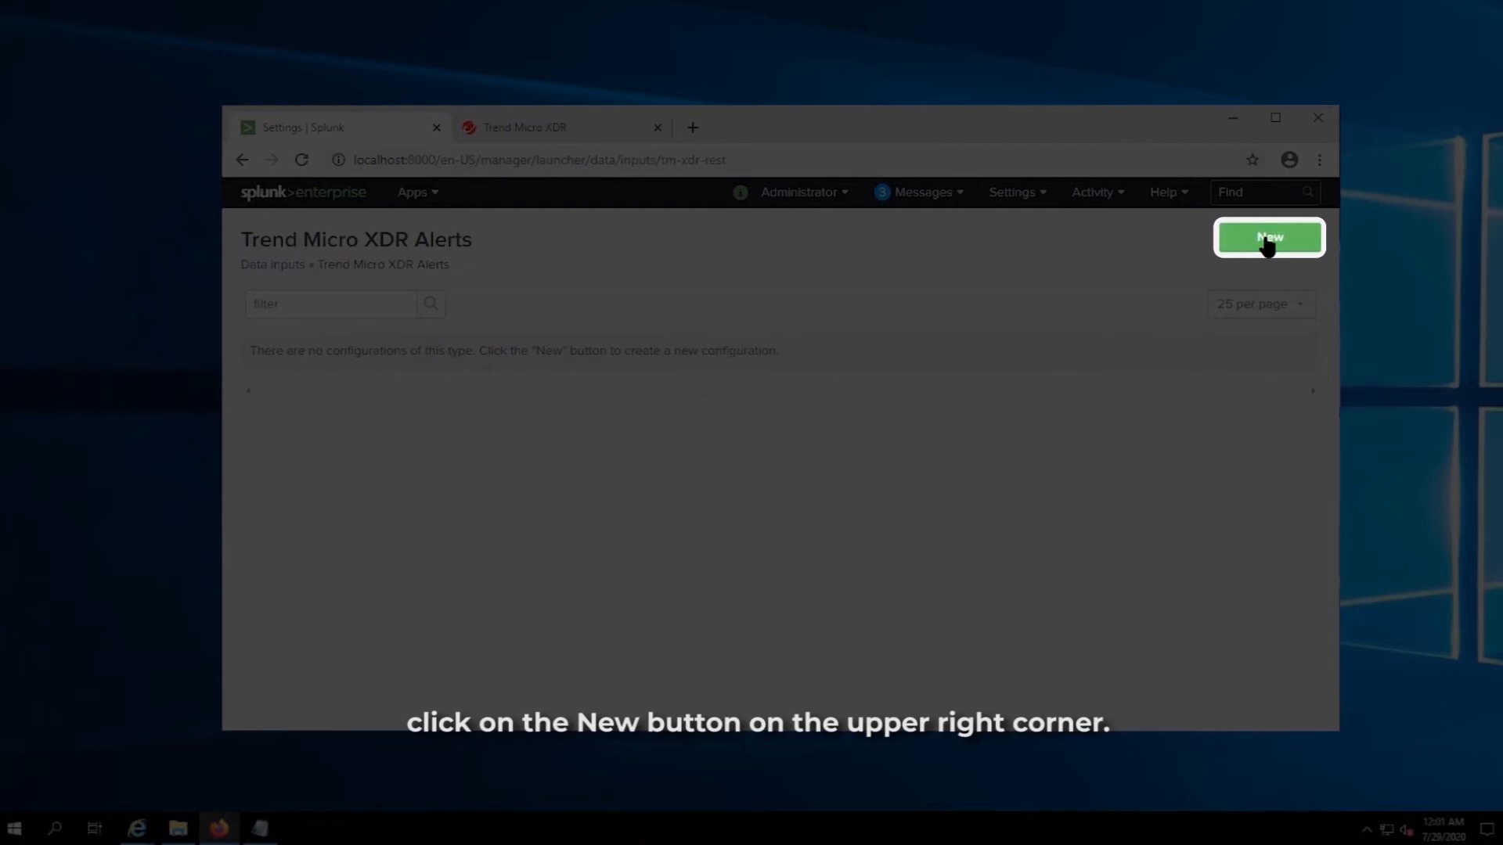
{"action": "left_click", "coordinate": [1268, 238]}
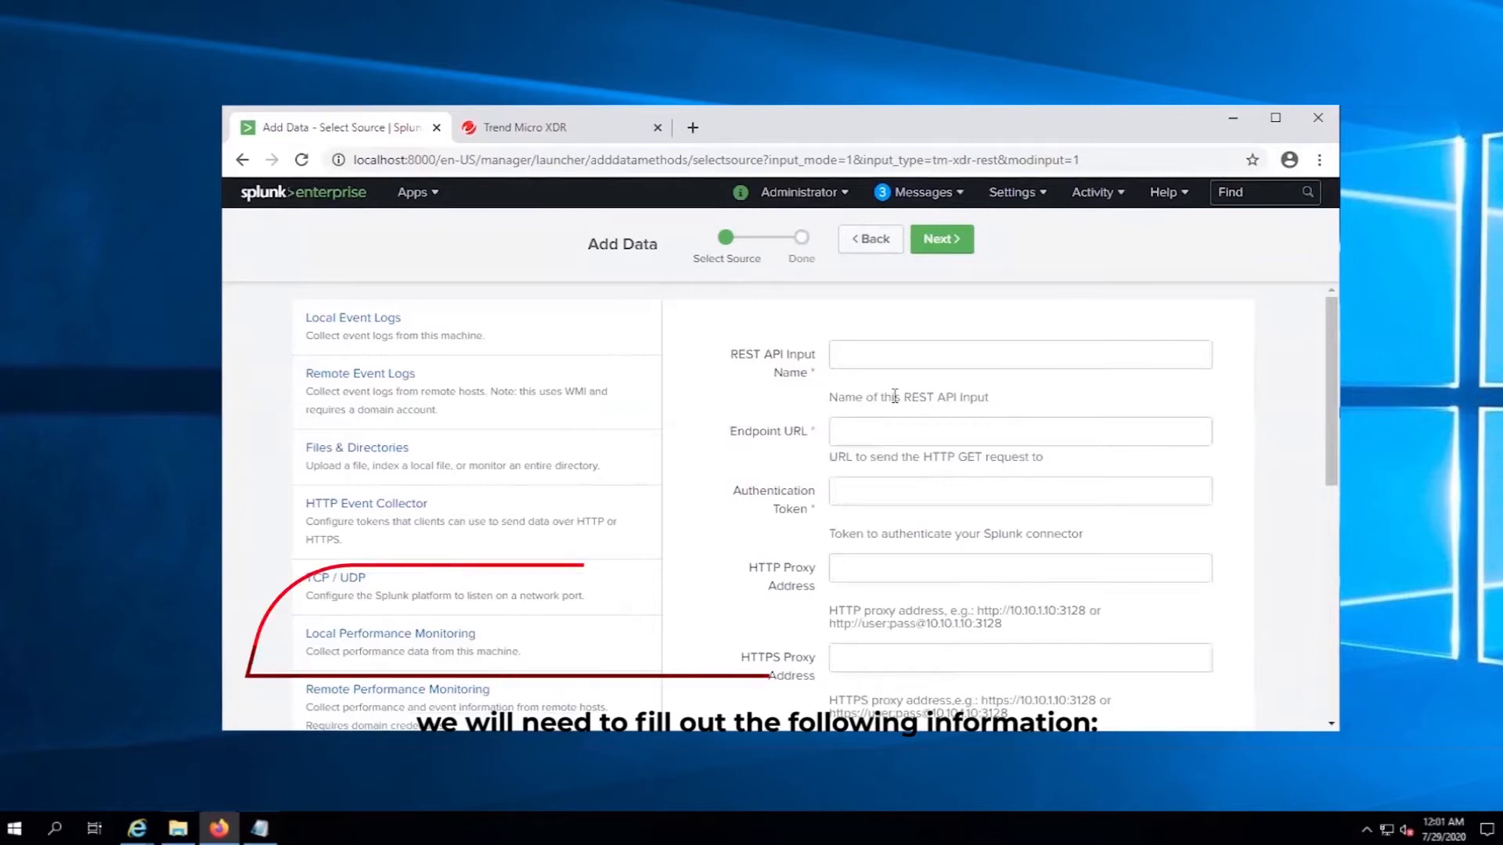
- Name the input XDR_Alerts and paste in the copied XDR endpoint URL and authentication token
{"action": "left_click", "coordinate": [1019, 355]}
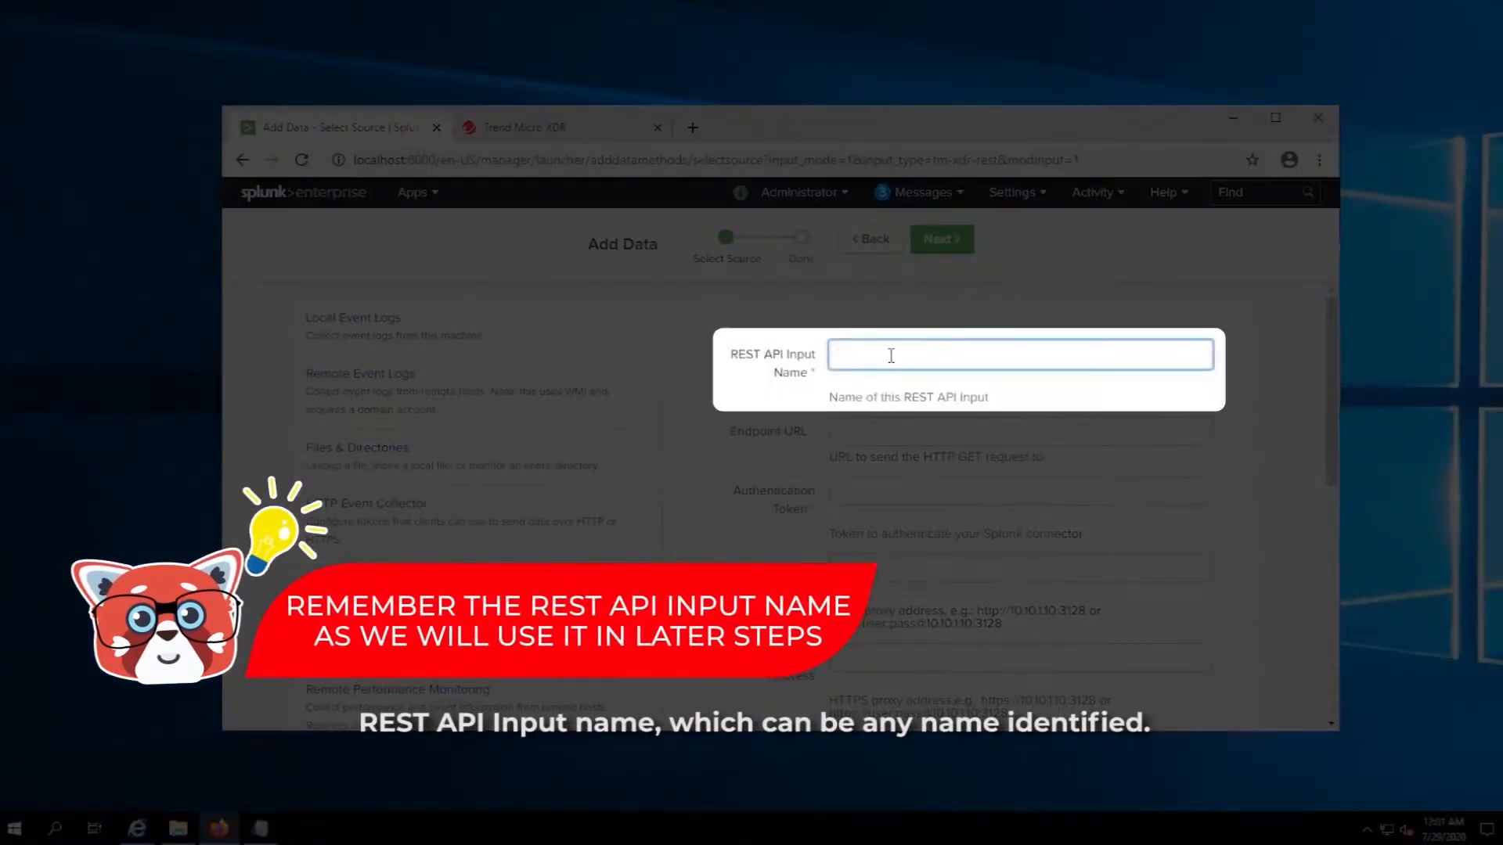
{"action": "type", "text": "XDR_Alerts"}
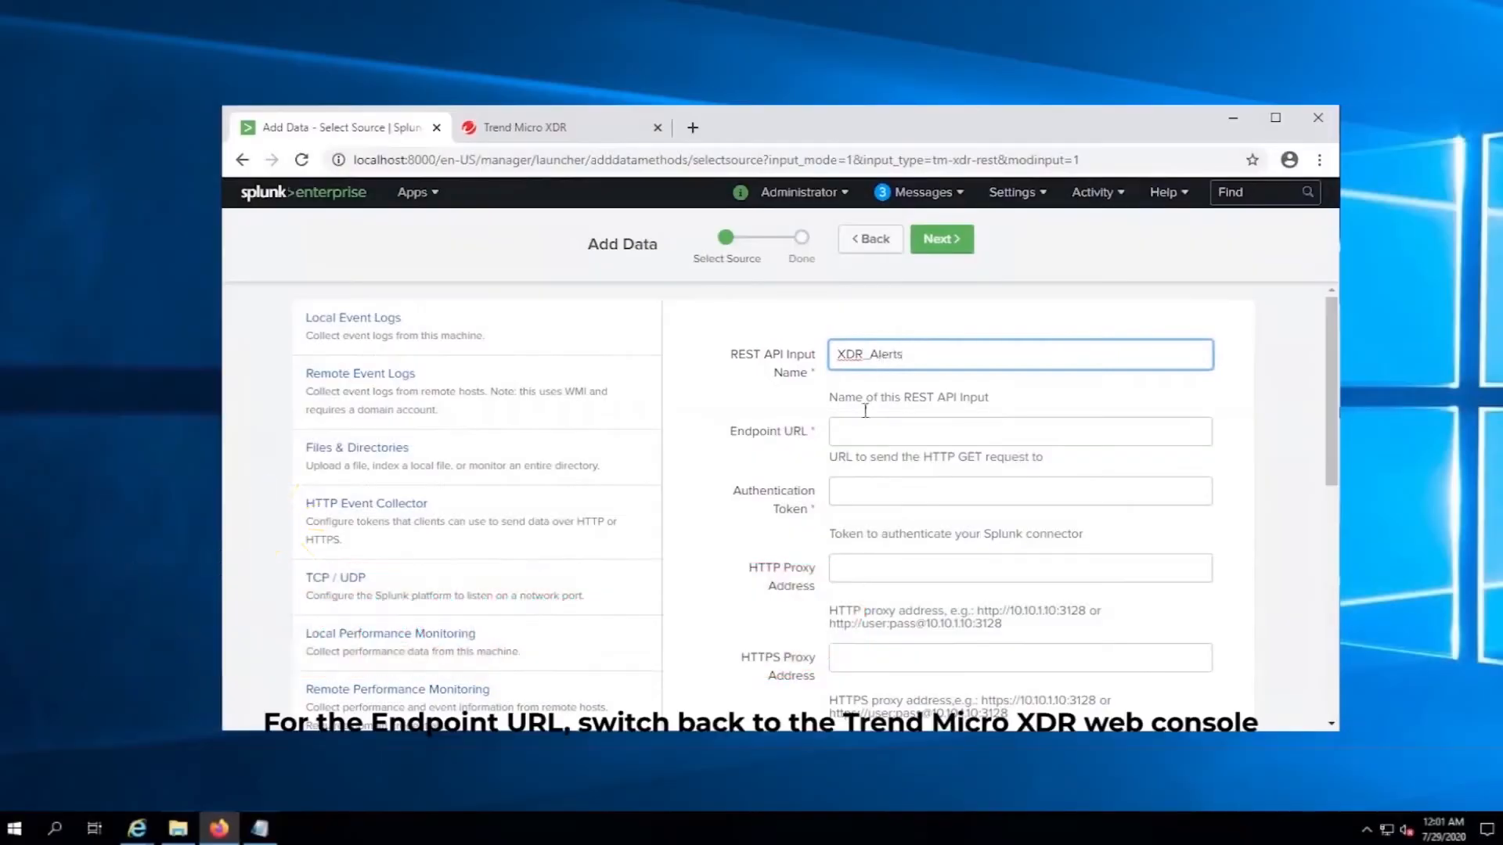
{"action": "left_click", "coordinate": [1019, 431]}
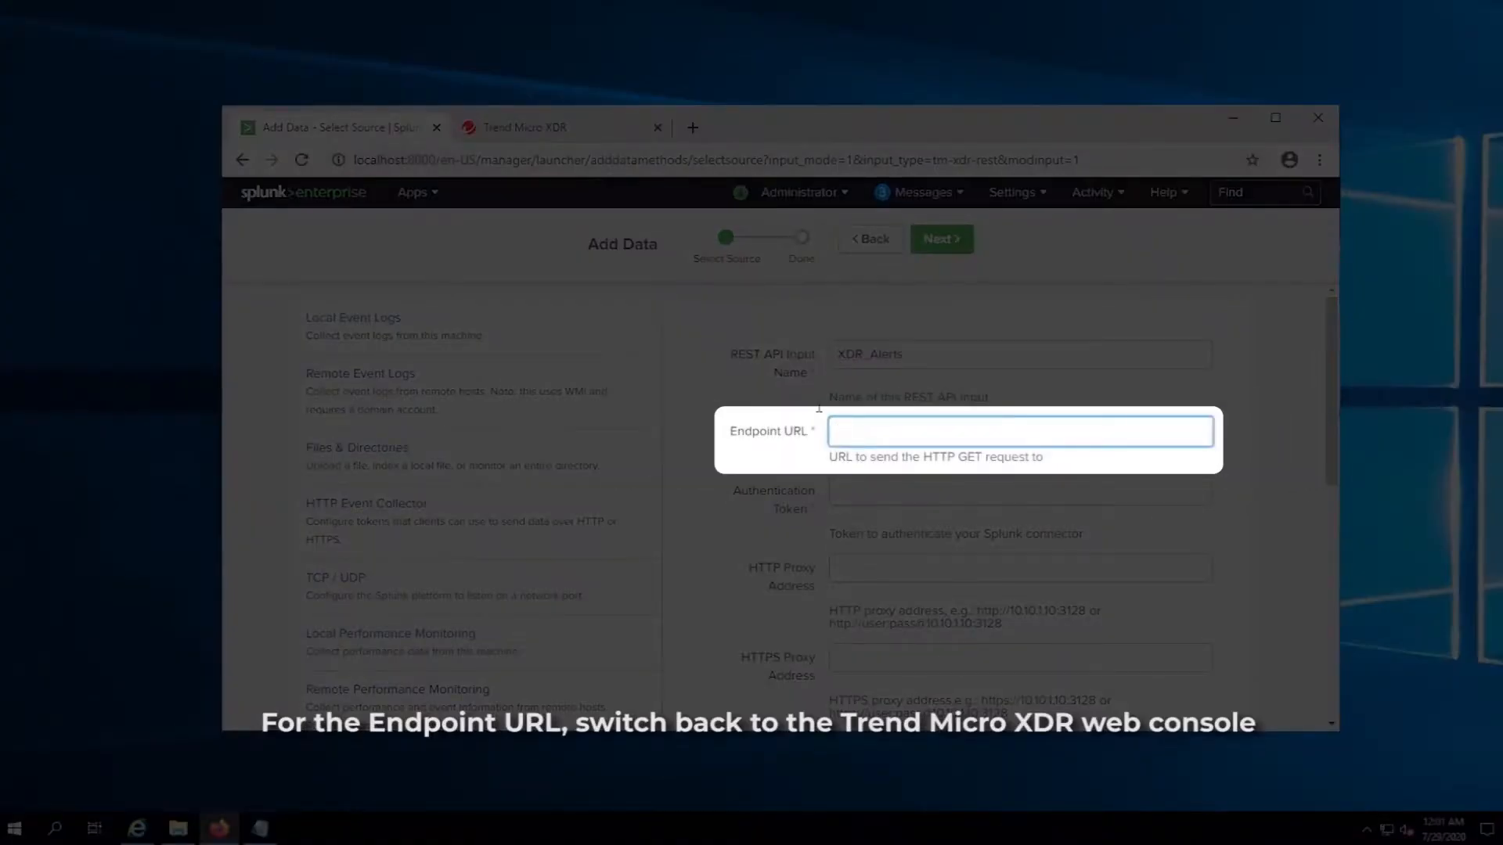
{"action": "left_click", "coordinate": [563, 127]}
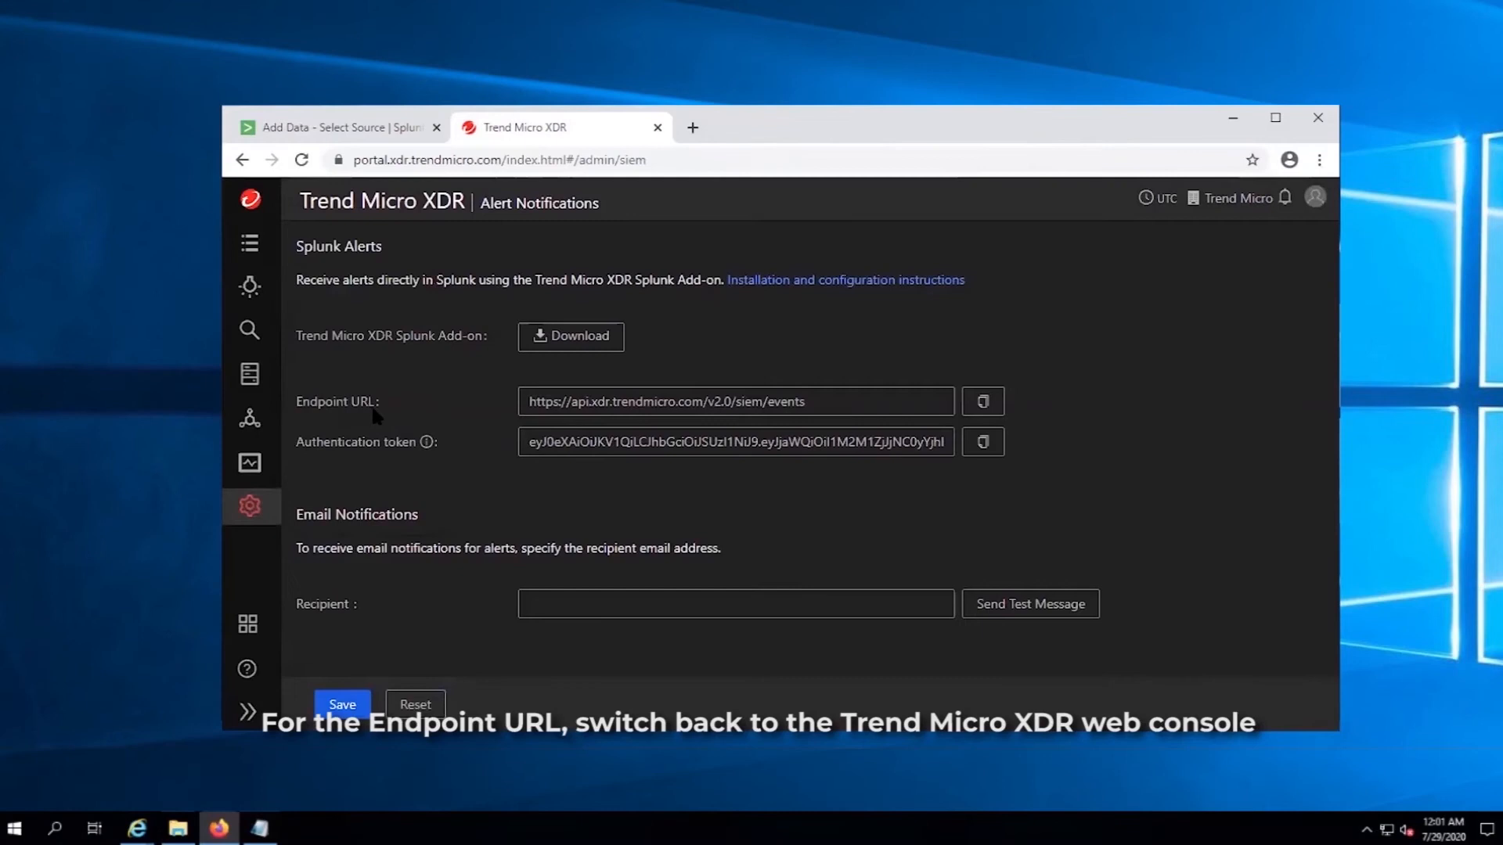
{"action": "left_click", "coordinate": [982, 401]}
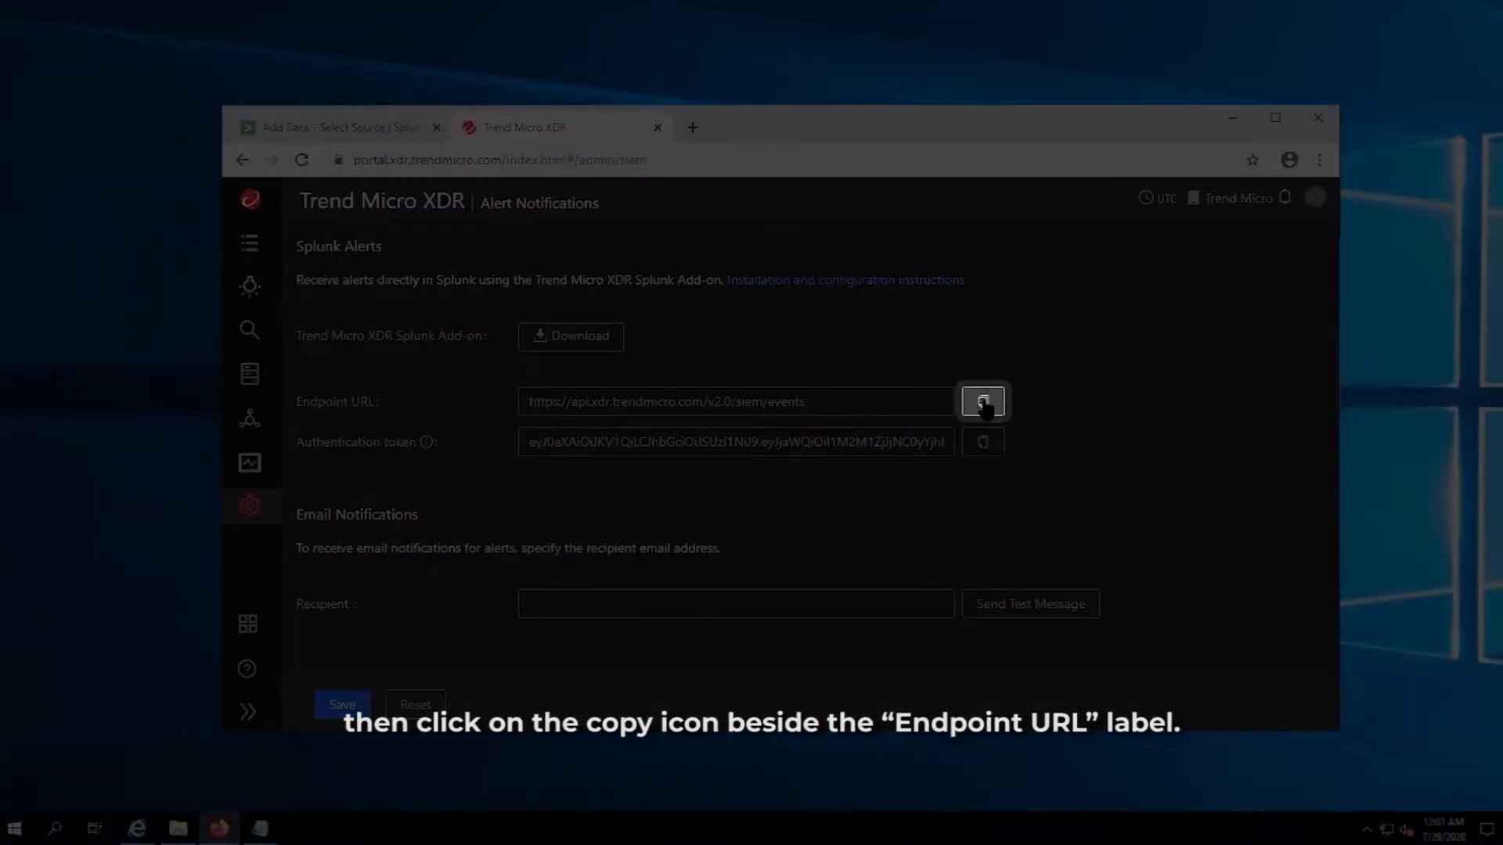
{"action": "left_click", "coordinate": [981, 402]}
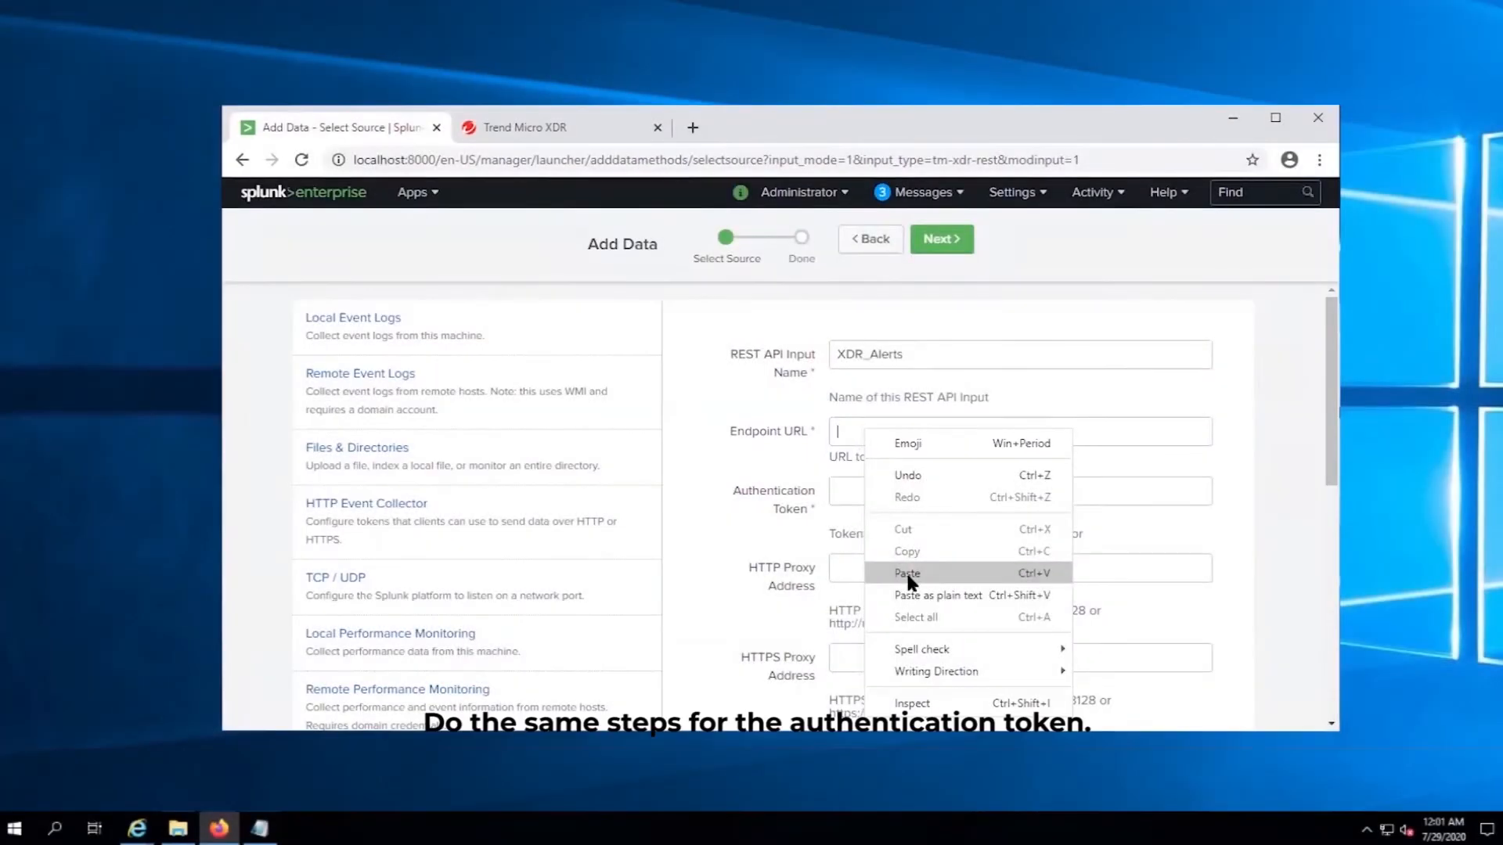
{"action": "left_click", "coordinate": [906, 573]}
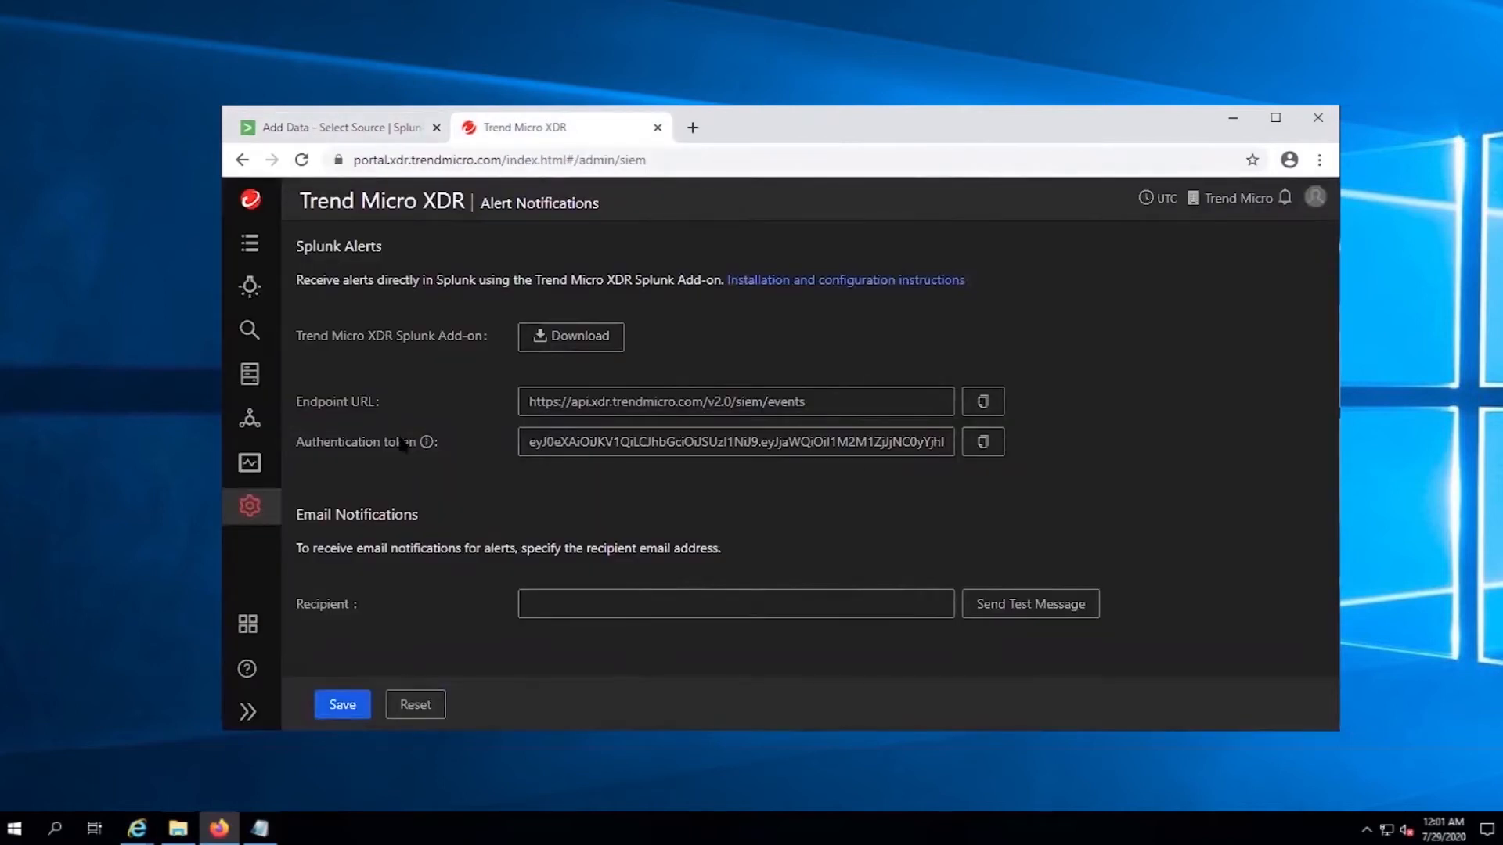
{"action": "left_click", "coordinate": [982, 441]}
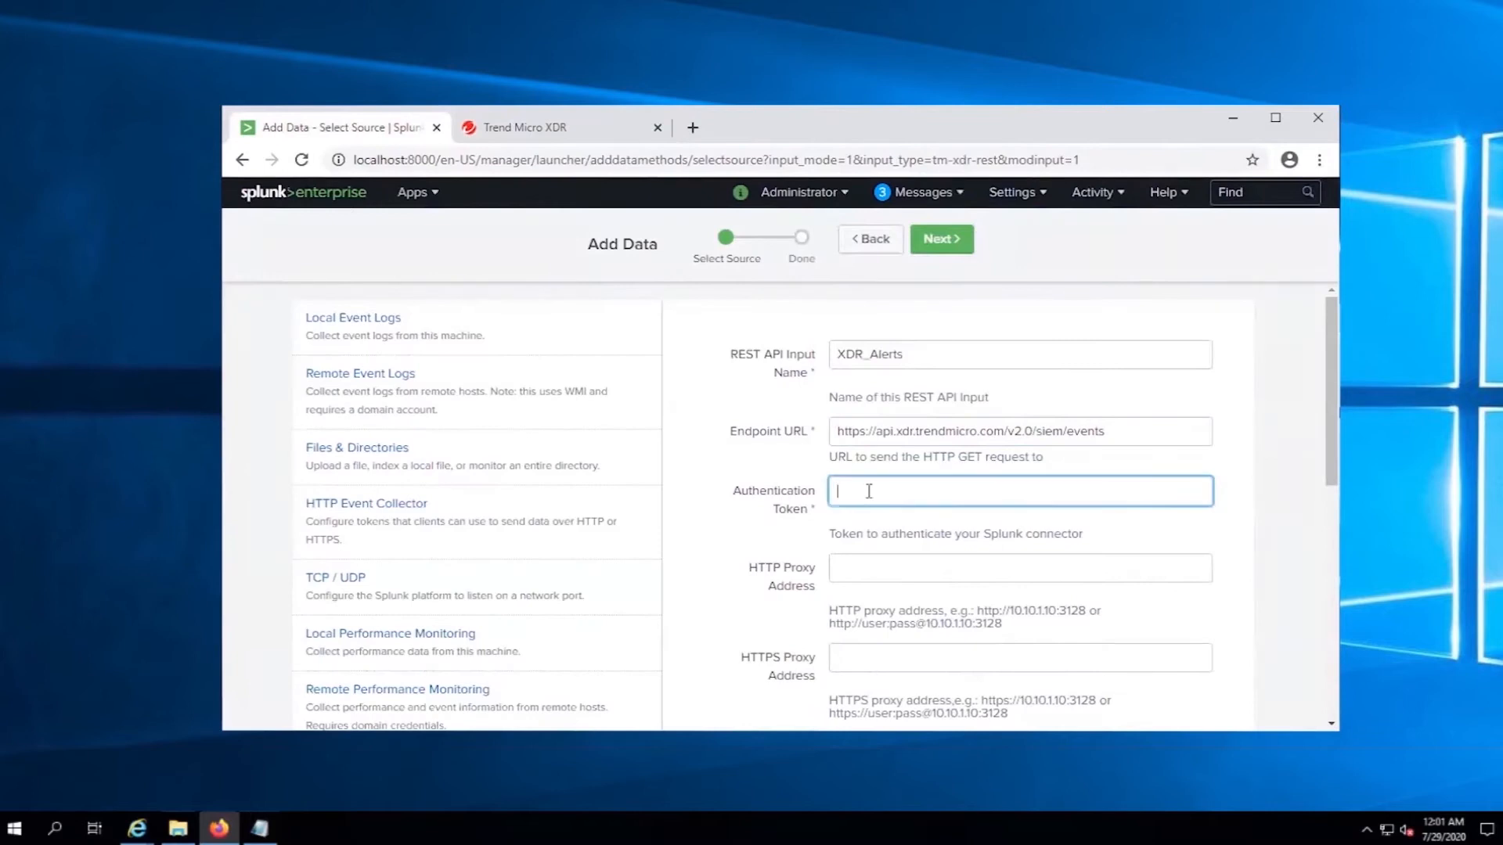
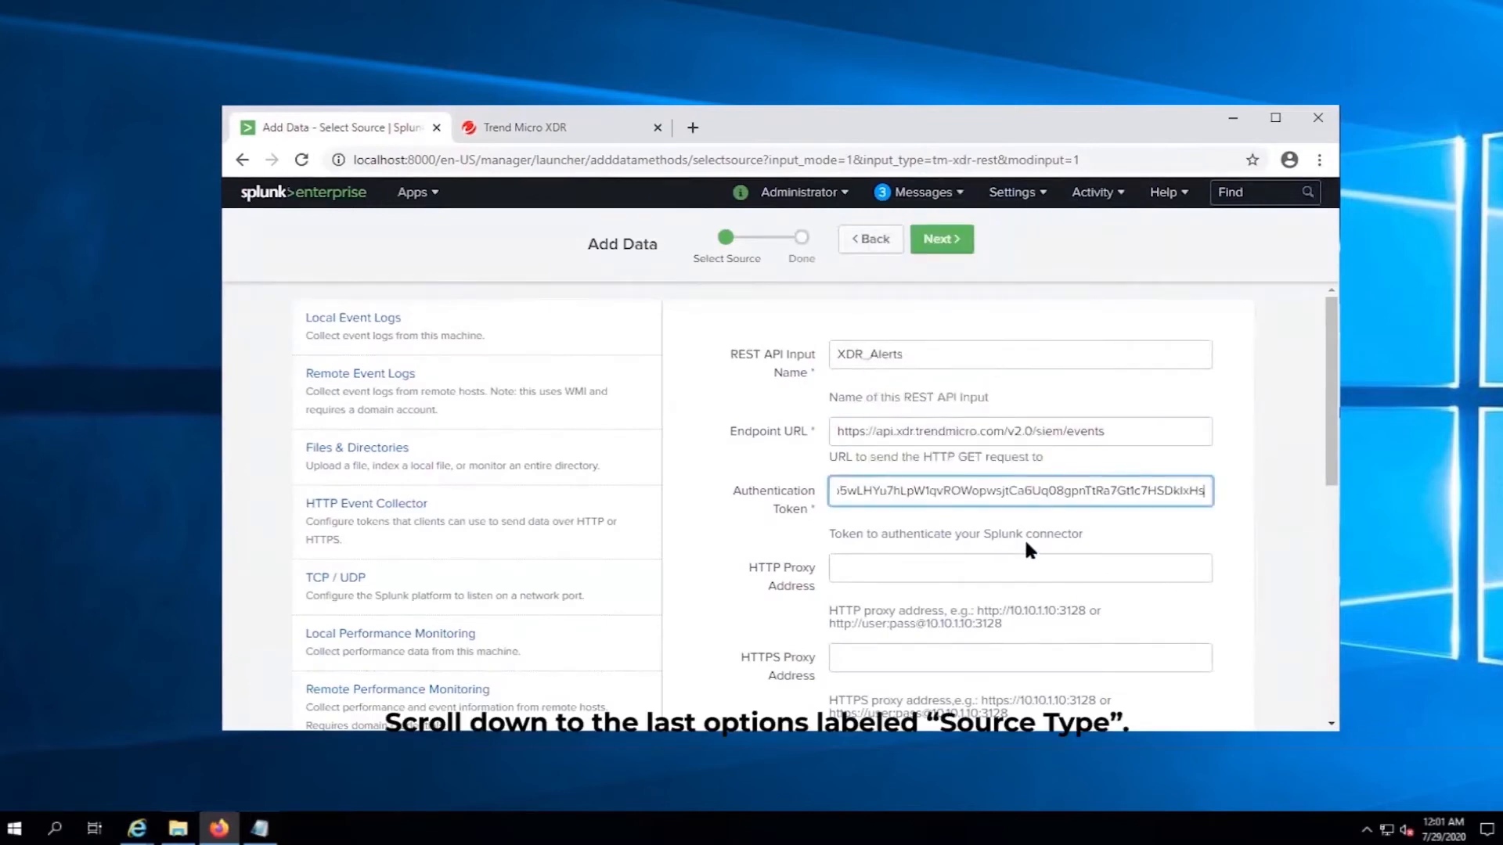
- Pick _json as the source type from the list and submit the XDR_Alerts input
{"action": "scroll", "scroll_direction": "down", "scroll_amount": 3}
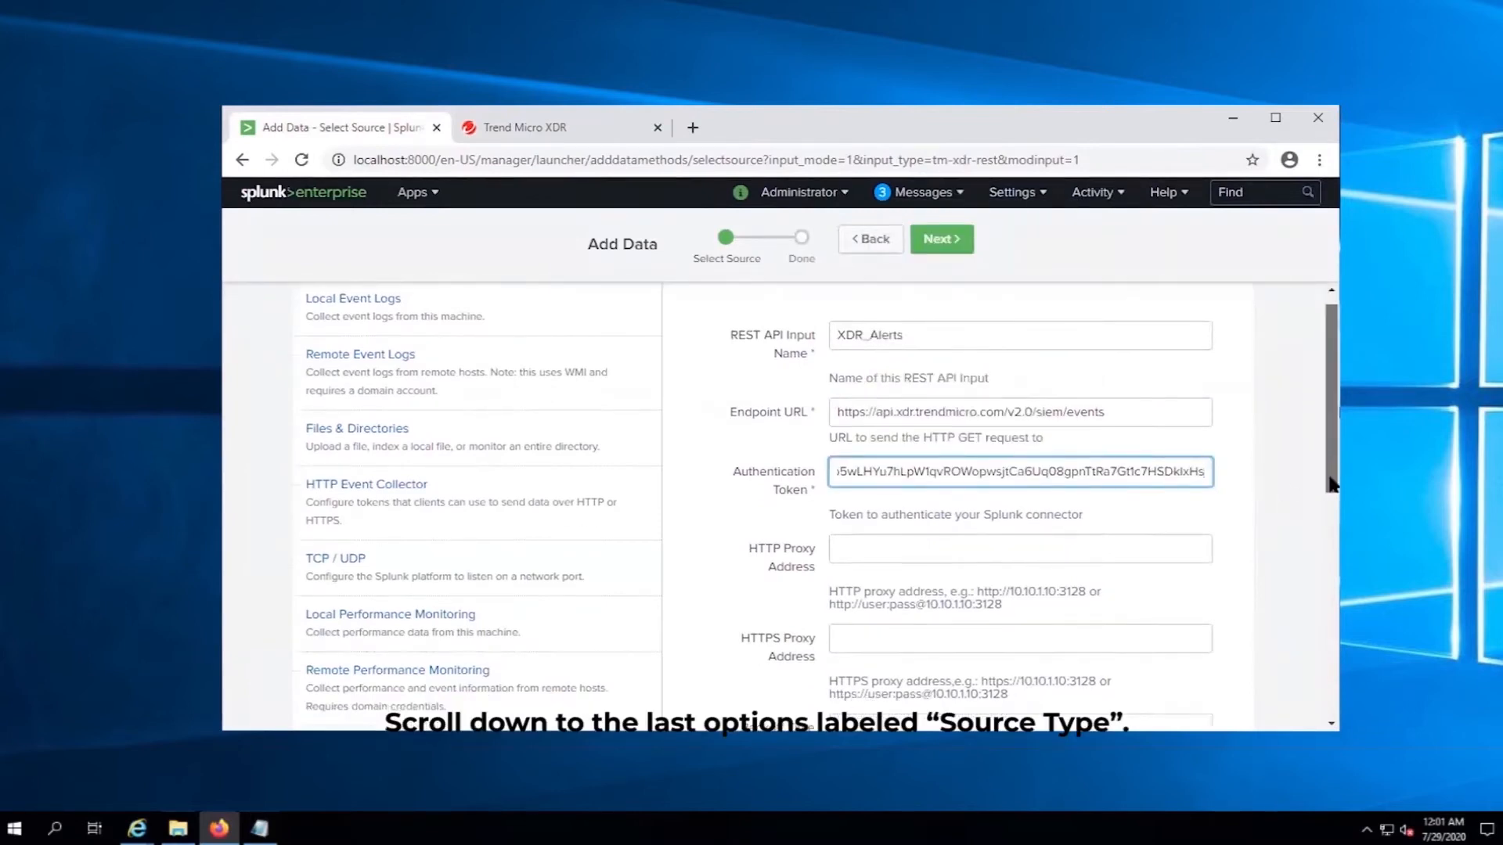
{"action": "scroll", "scroll_direction": "down", "scroll_amount": 3}
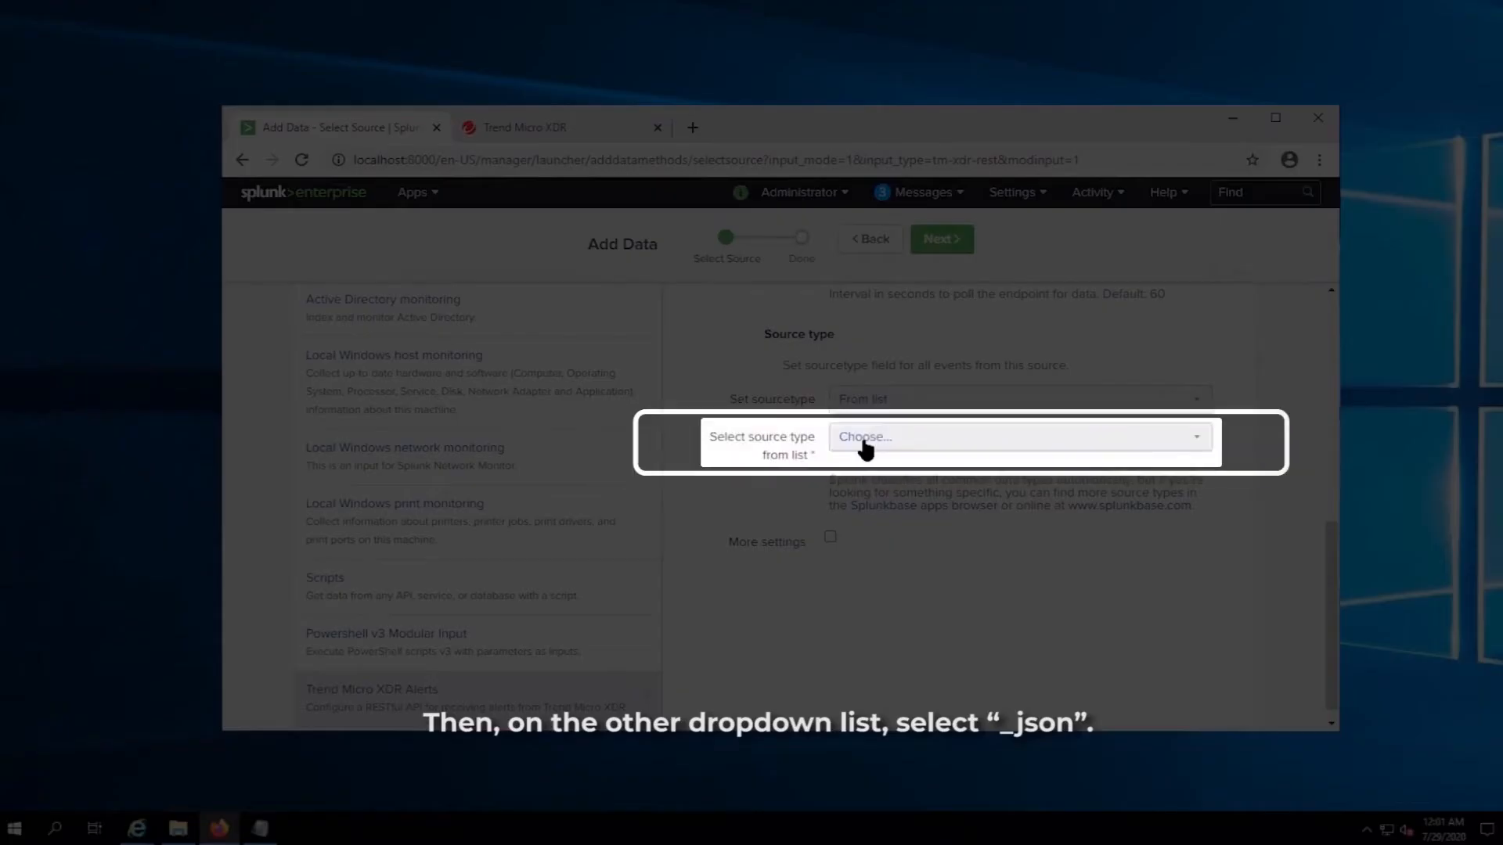
{"action": "left_click", "coordinate": [1017, 436]}
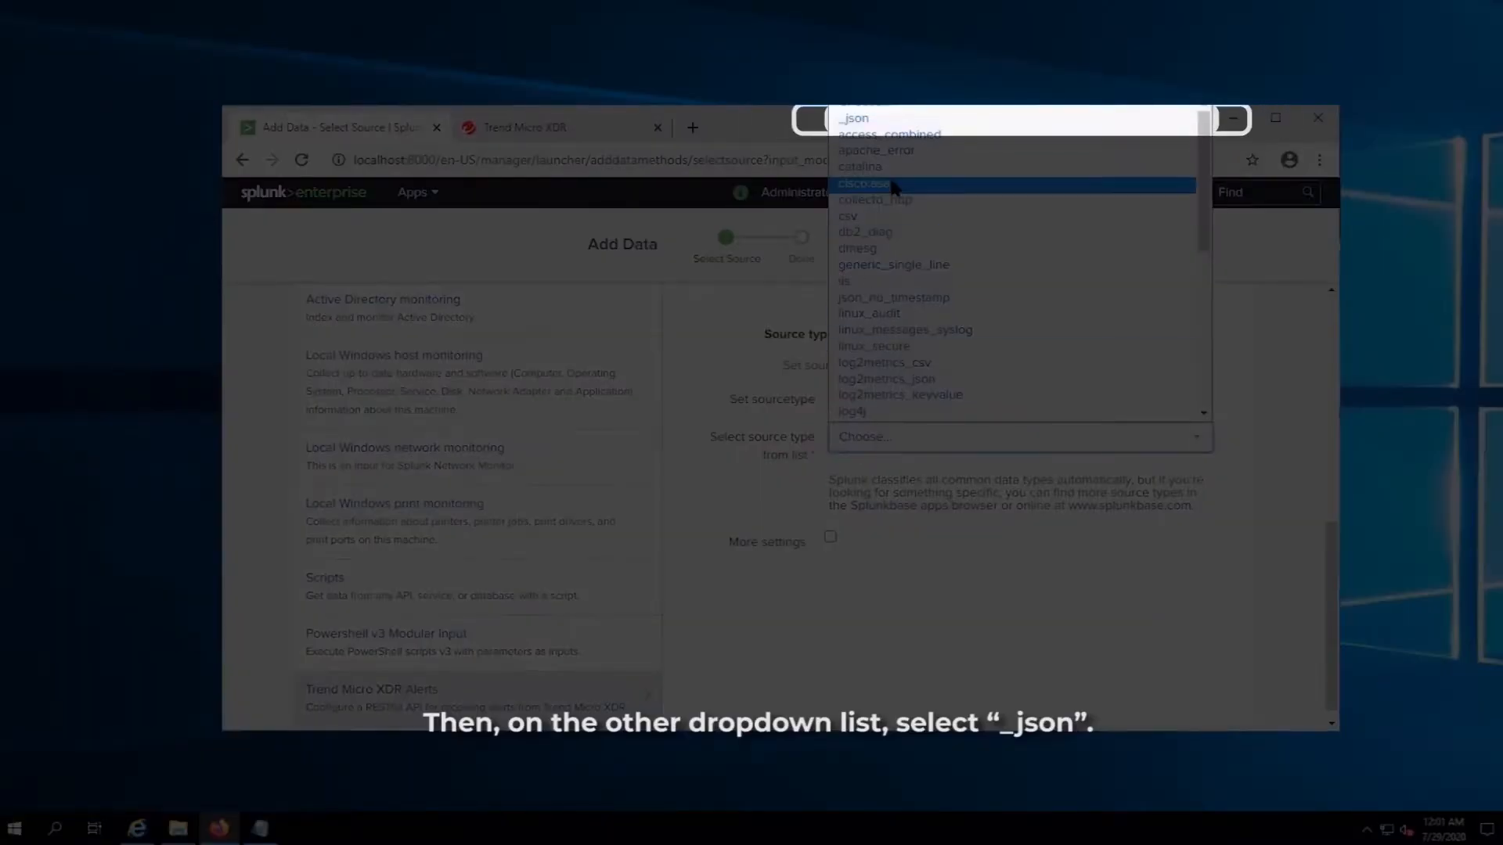
{"action": "left_click", "coordinate": [853, 118]}
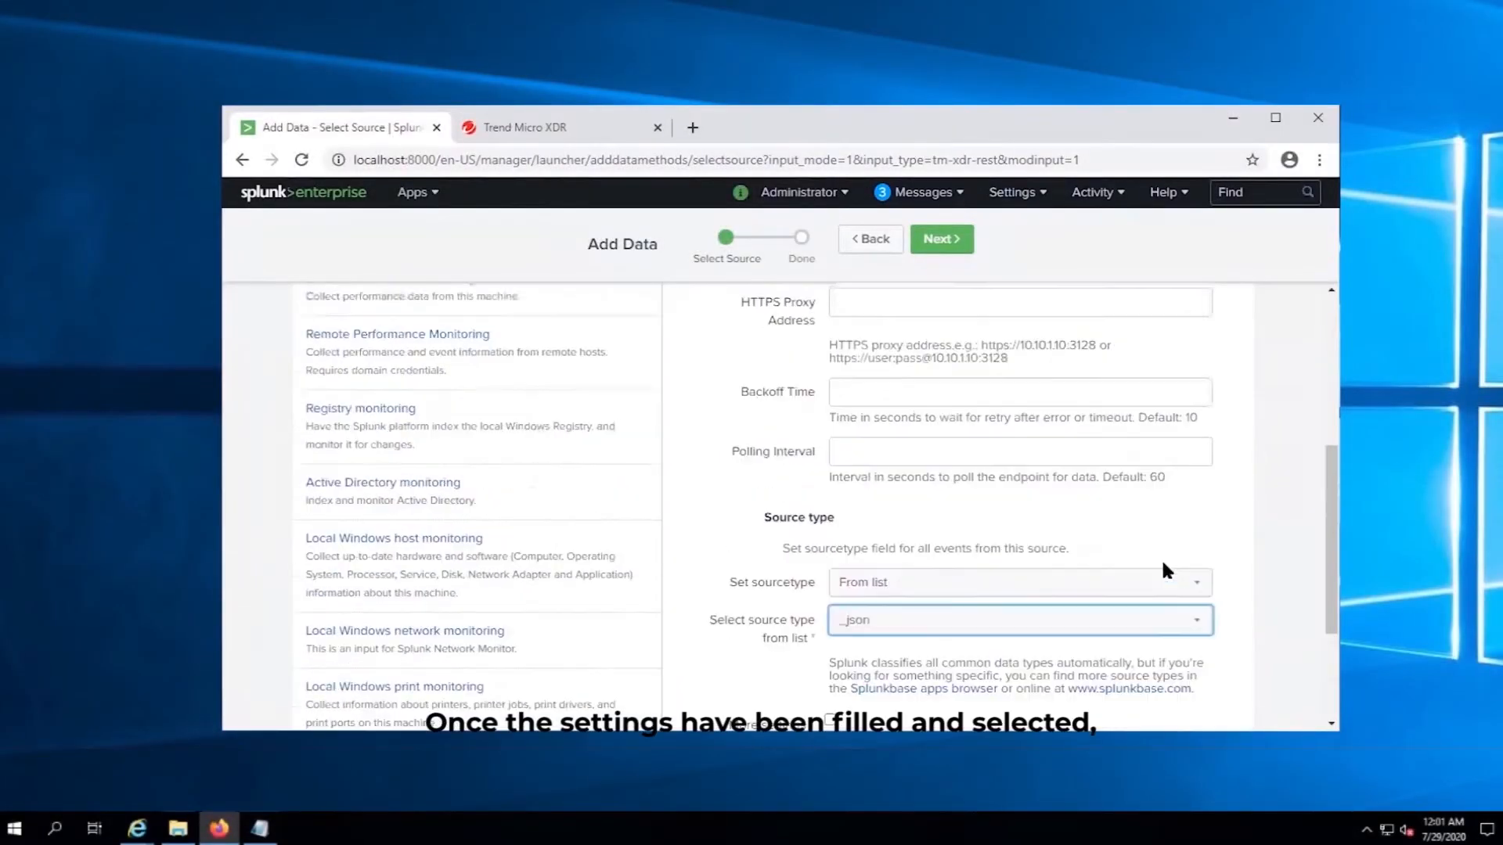
{"action": "left_click", "coordinate": [940, 239]}
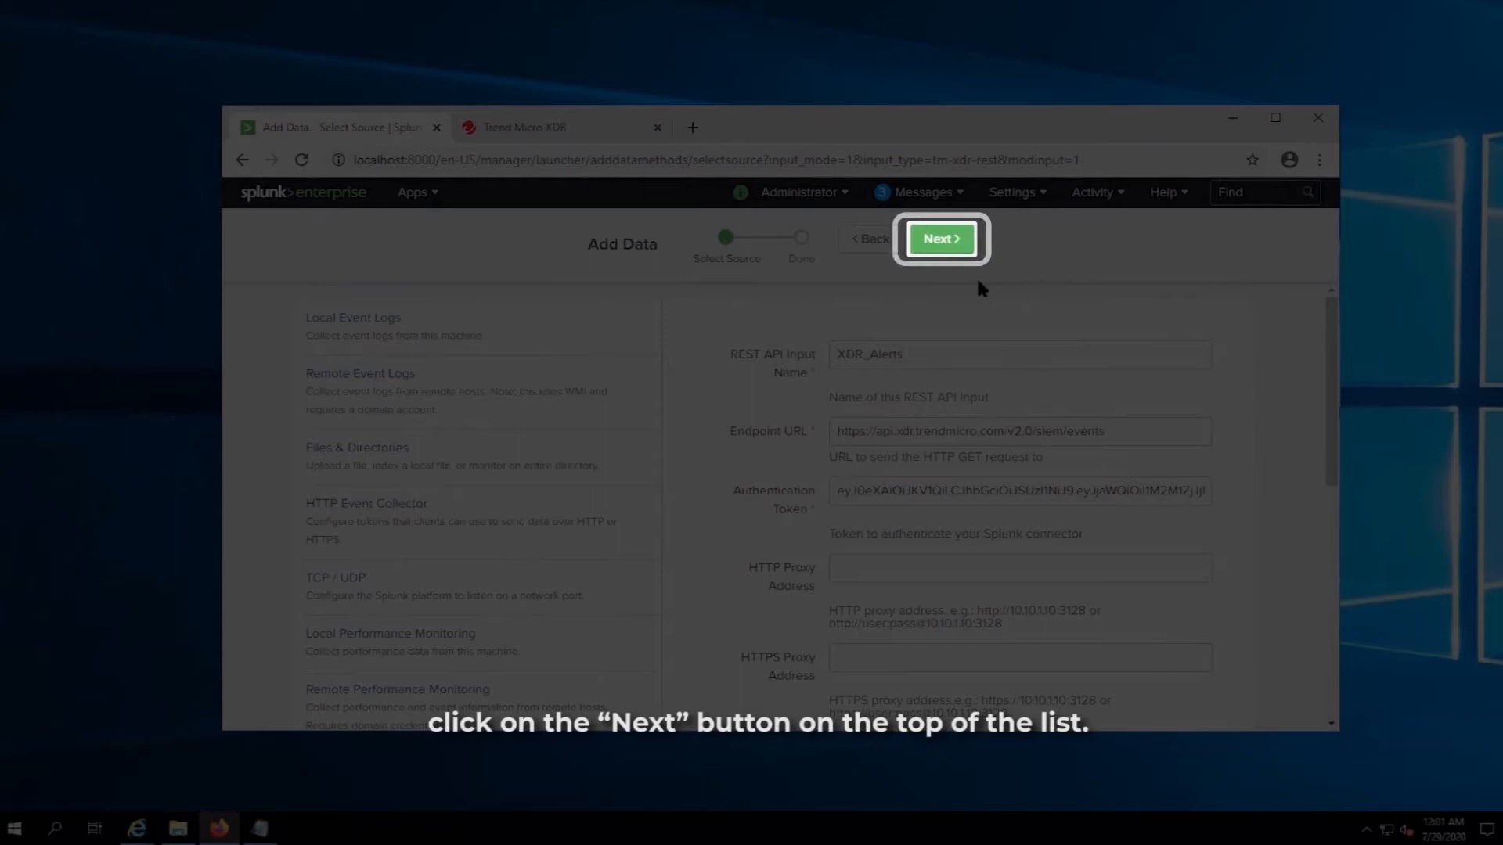
{"action": "left_click", "coordinate": [940, 238]}
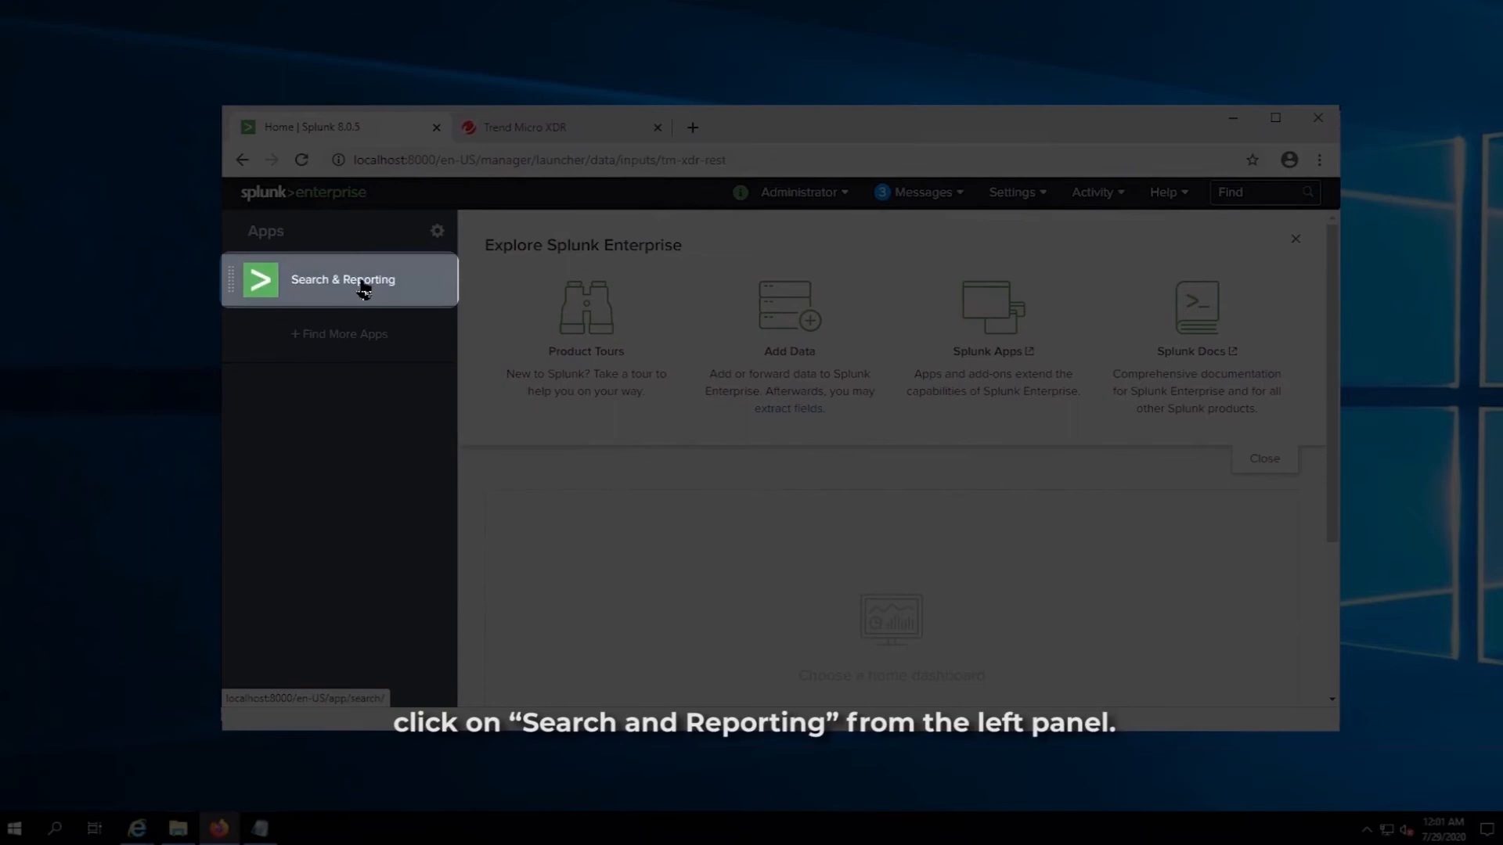
- In Search & Reporting Dashboards, create 'XDR Alerts Dashboard' described 'Trend Micro XDR Alerts Dashboard'
{"action": "left_click", "coordinate": [342, 279]}
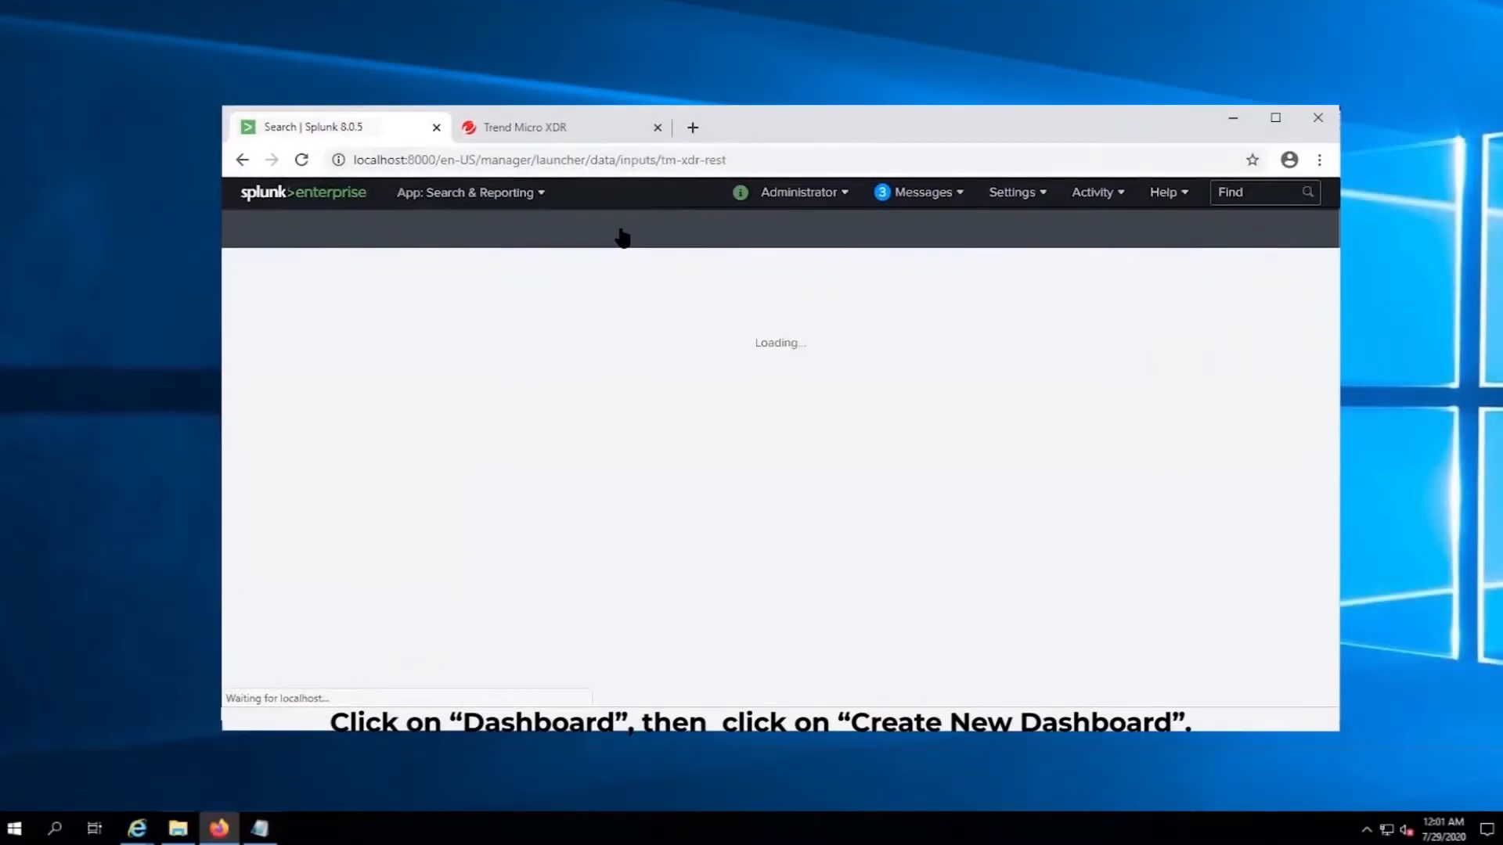
{"action": "left_click", "coordinate": [619, 228]}
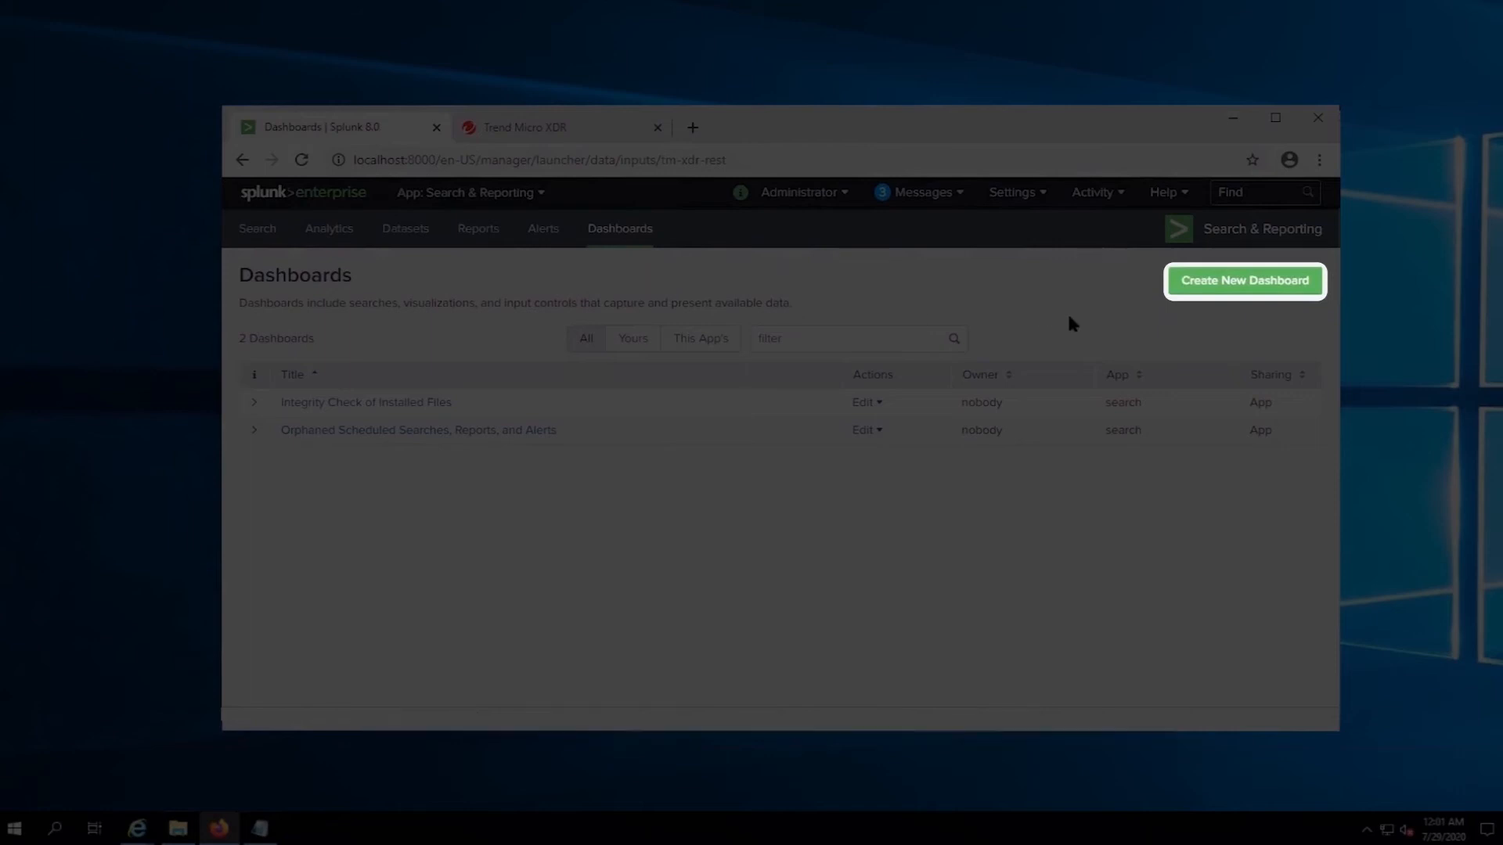
{"action": "left_click", "coordinate": [1244, 280]}
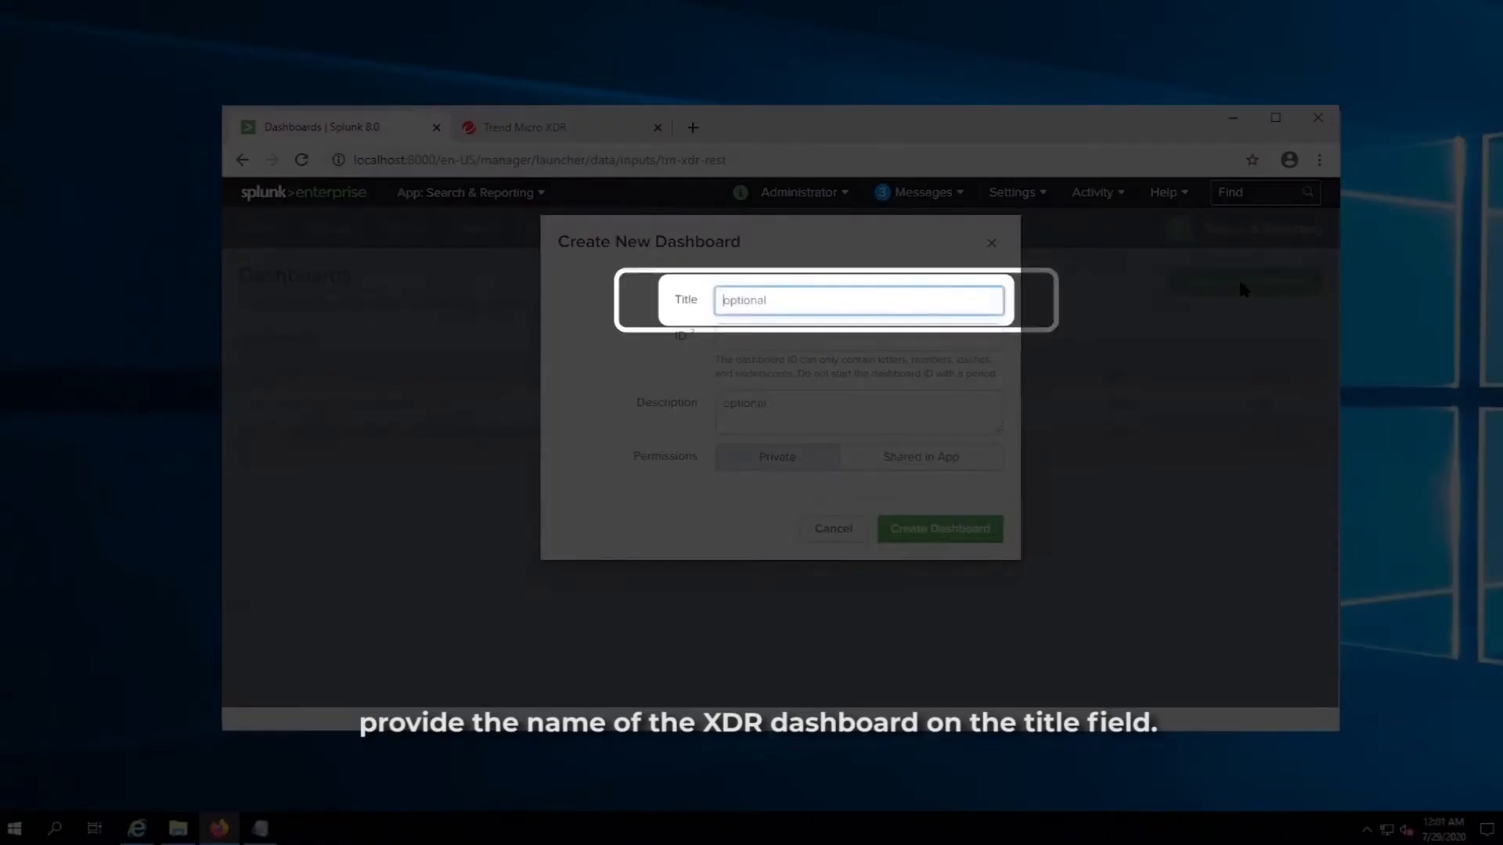
{"action": "type", "text": "XDR Alerts"}
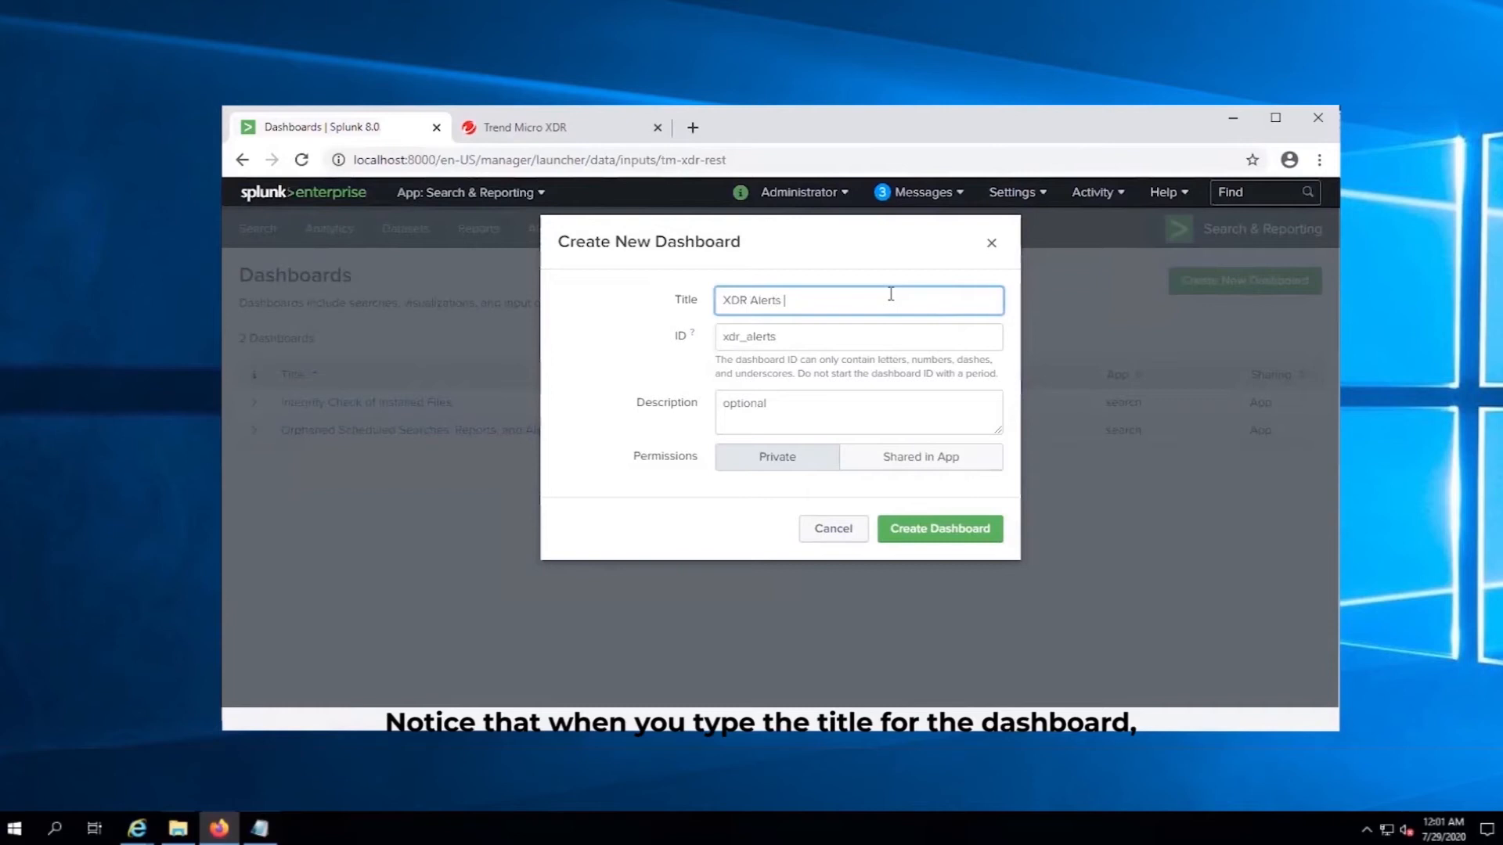
{"action": "type", "text": "d"}
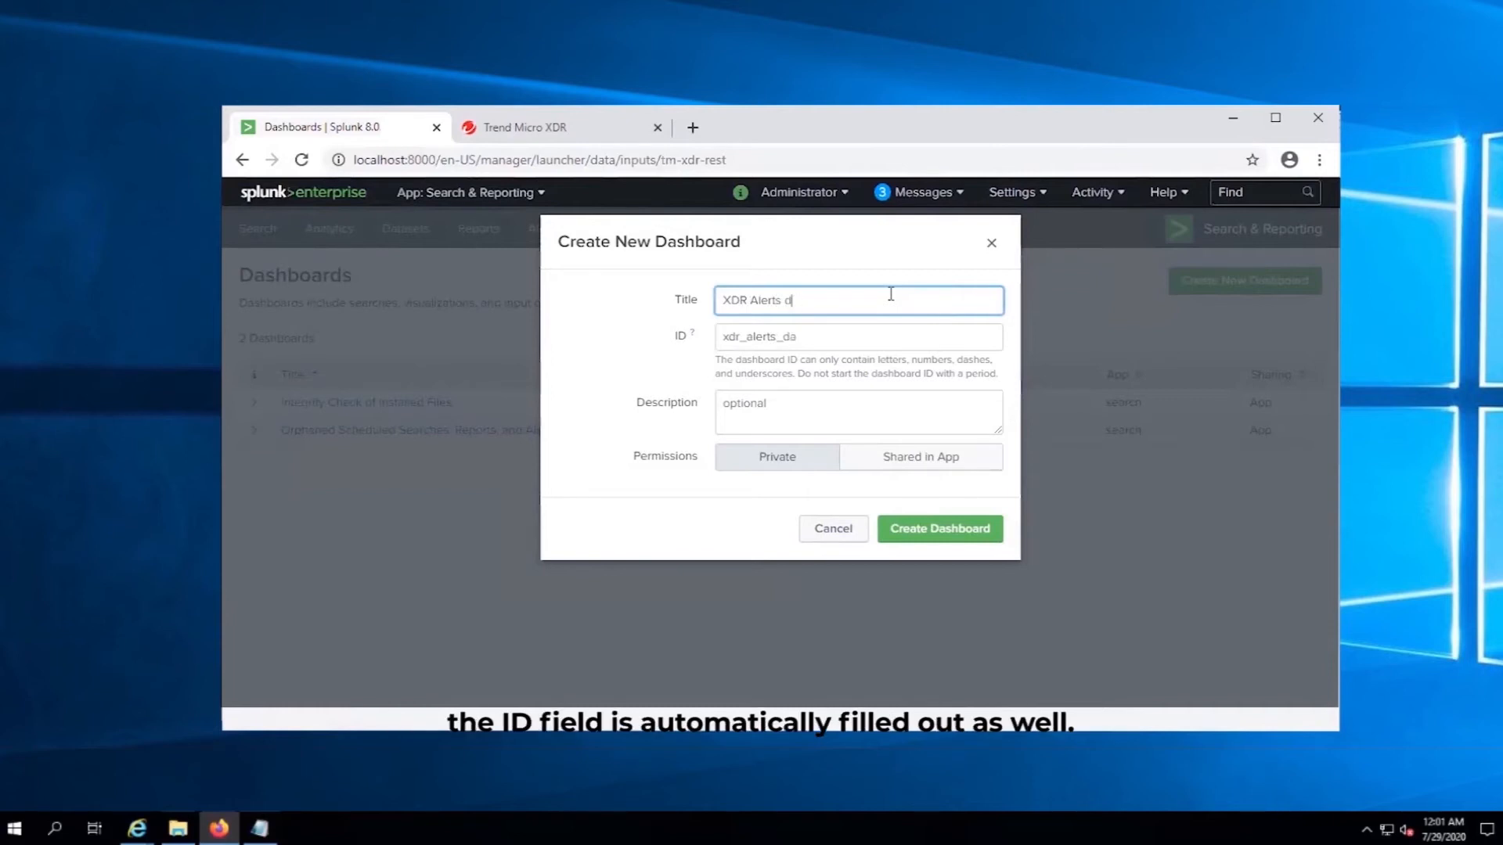
{"action": "type", "text": "D"}
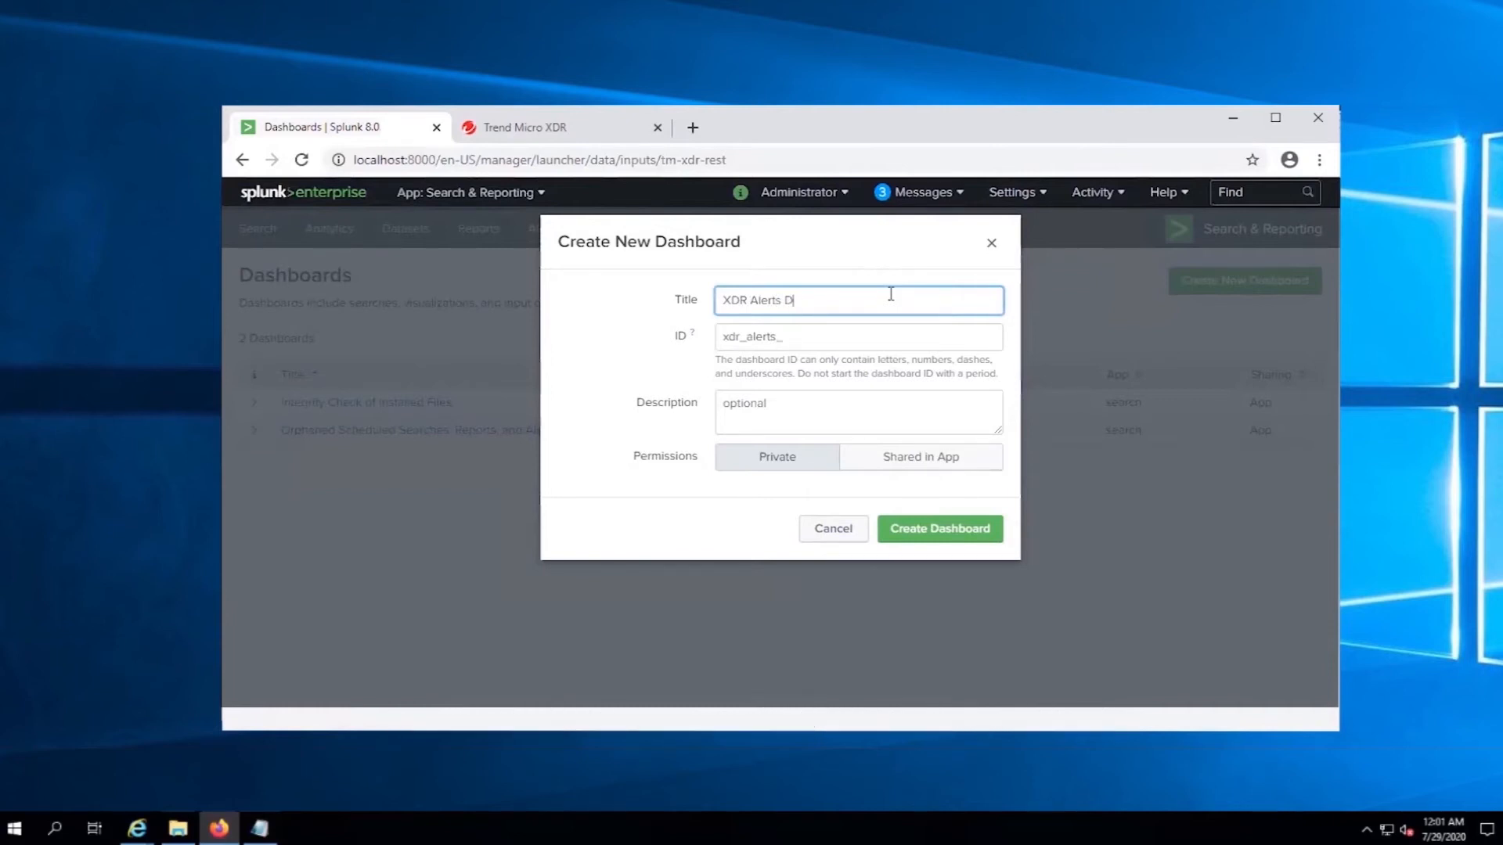
{"action": "type", "text": "as"}
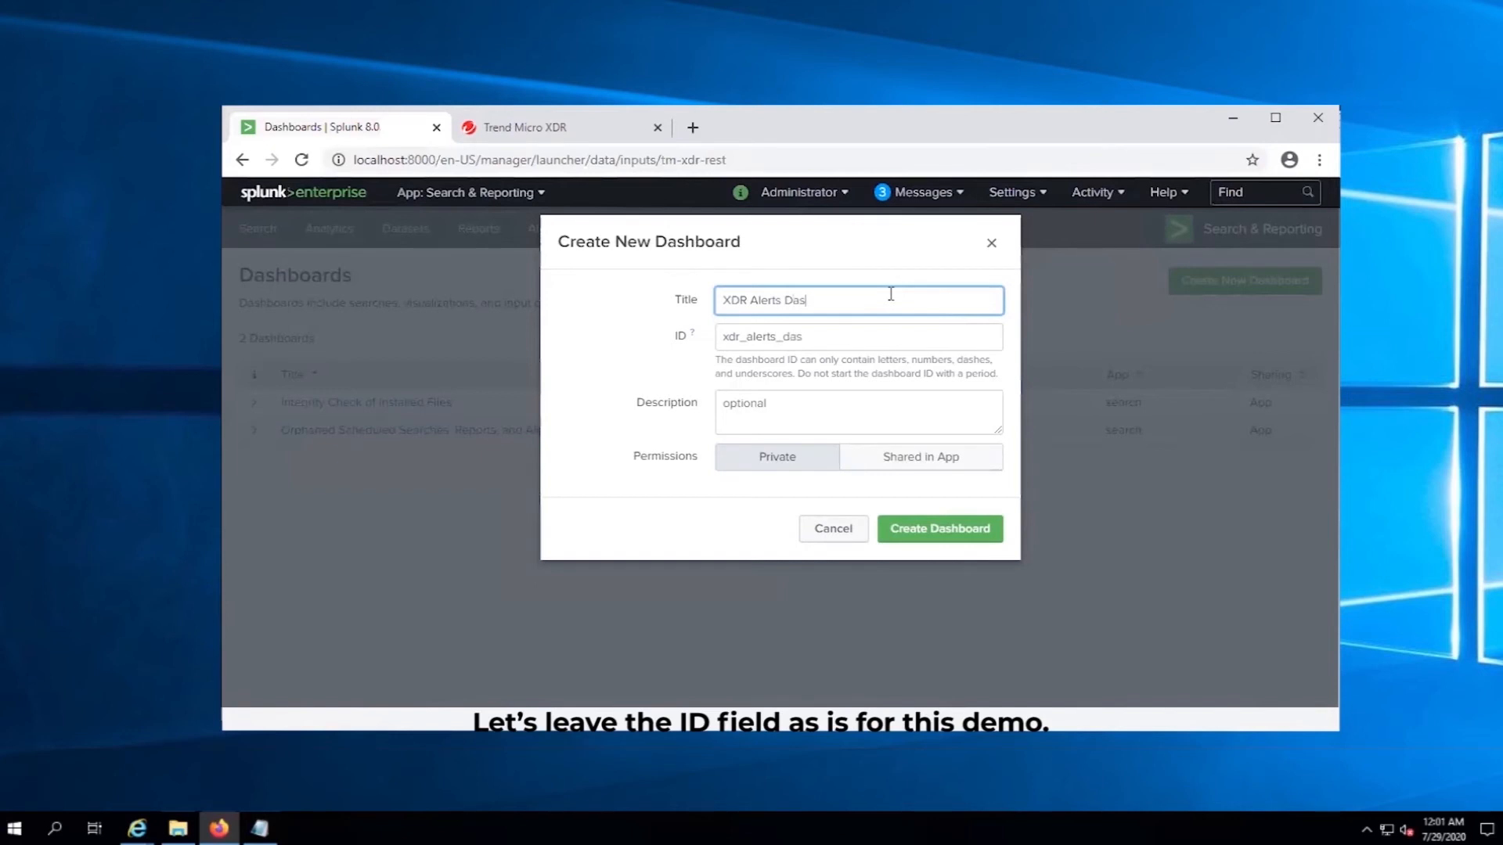
{"action": "type", "text": "hboard"}
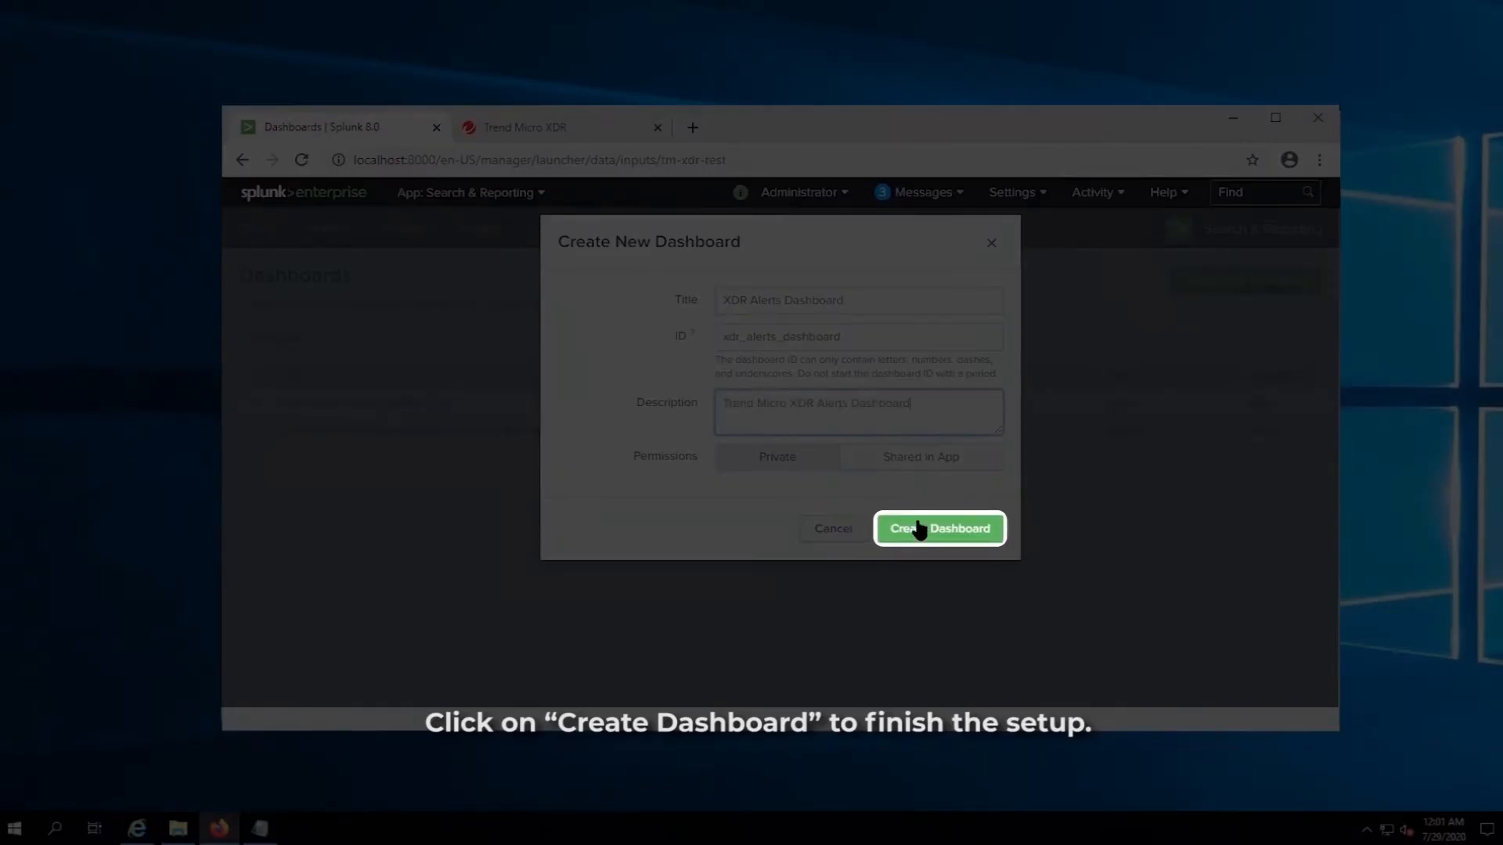
{"action": "left_click", "coordinate": [939, 528]}
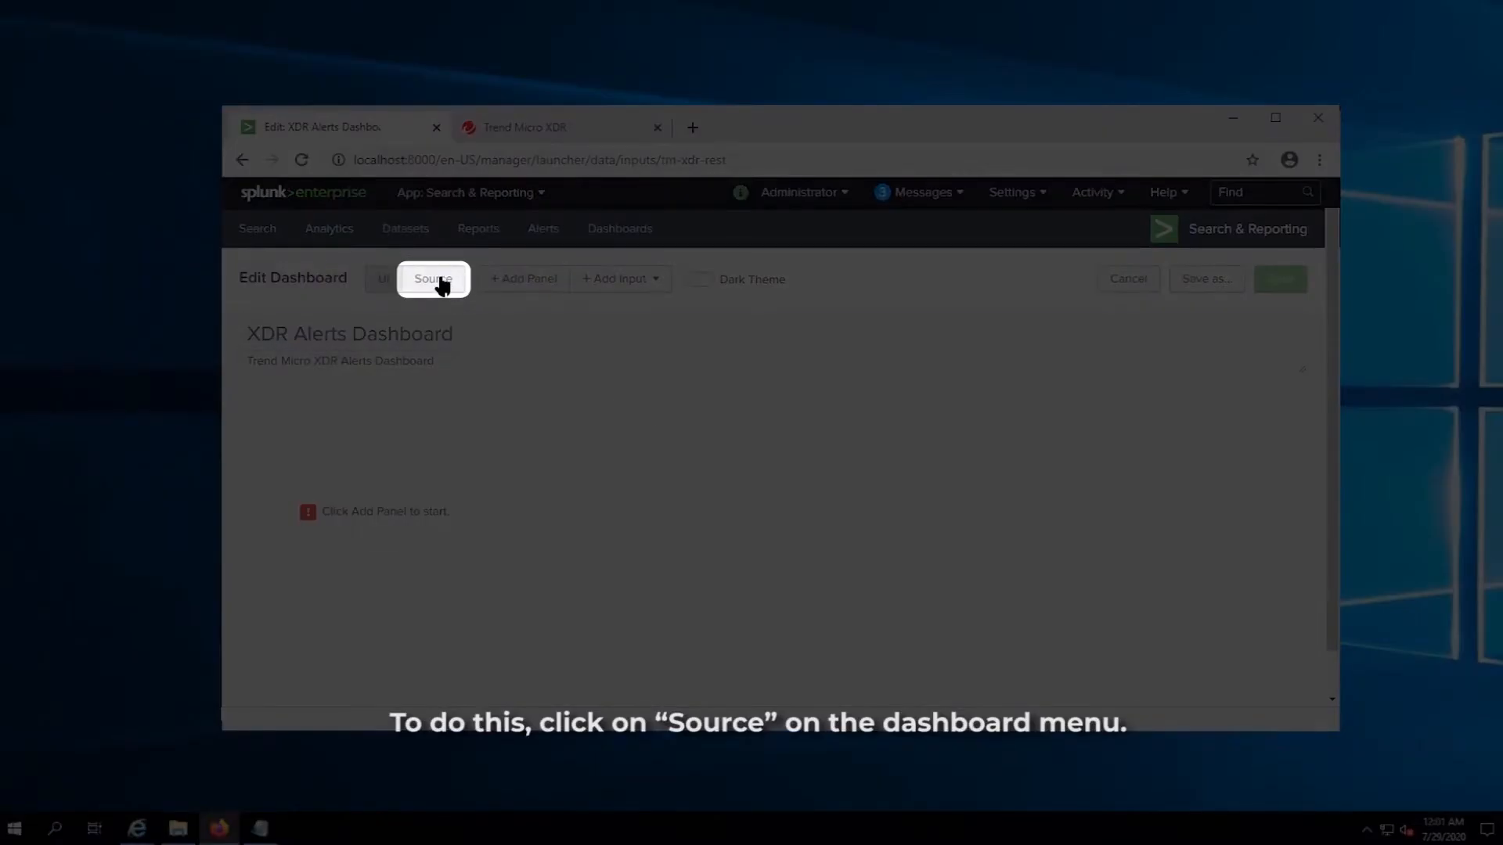
- Show the dashboard's XML source and open dashboard_template in Notepad to copy its text
{"action": "left_click", "coordinate": [432, 279]}
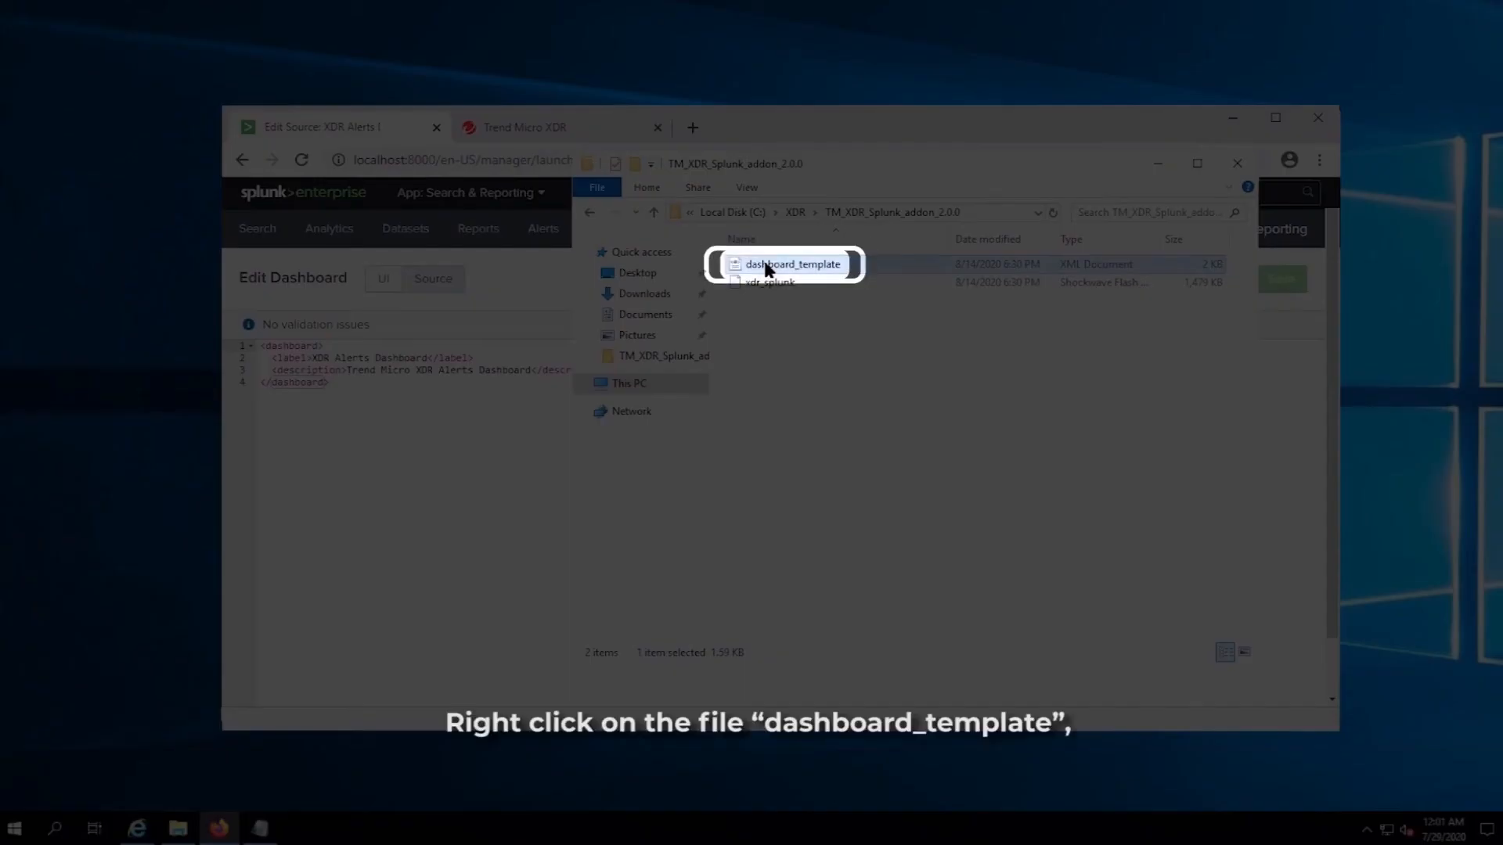
{"action": "right_click", "coordinate": [792, 264]}
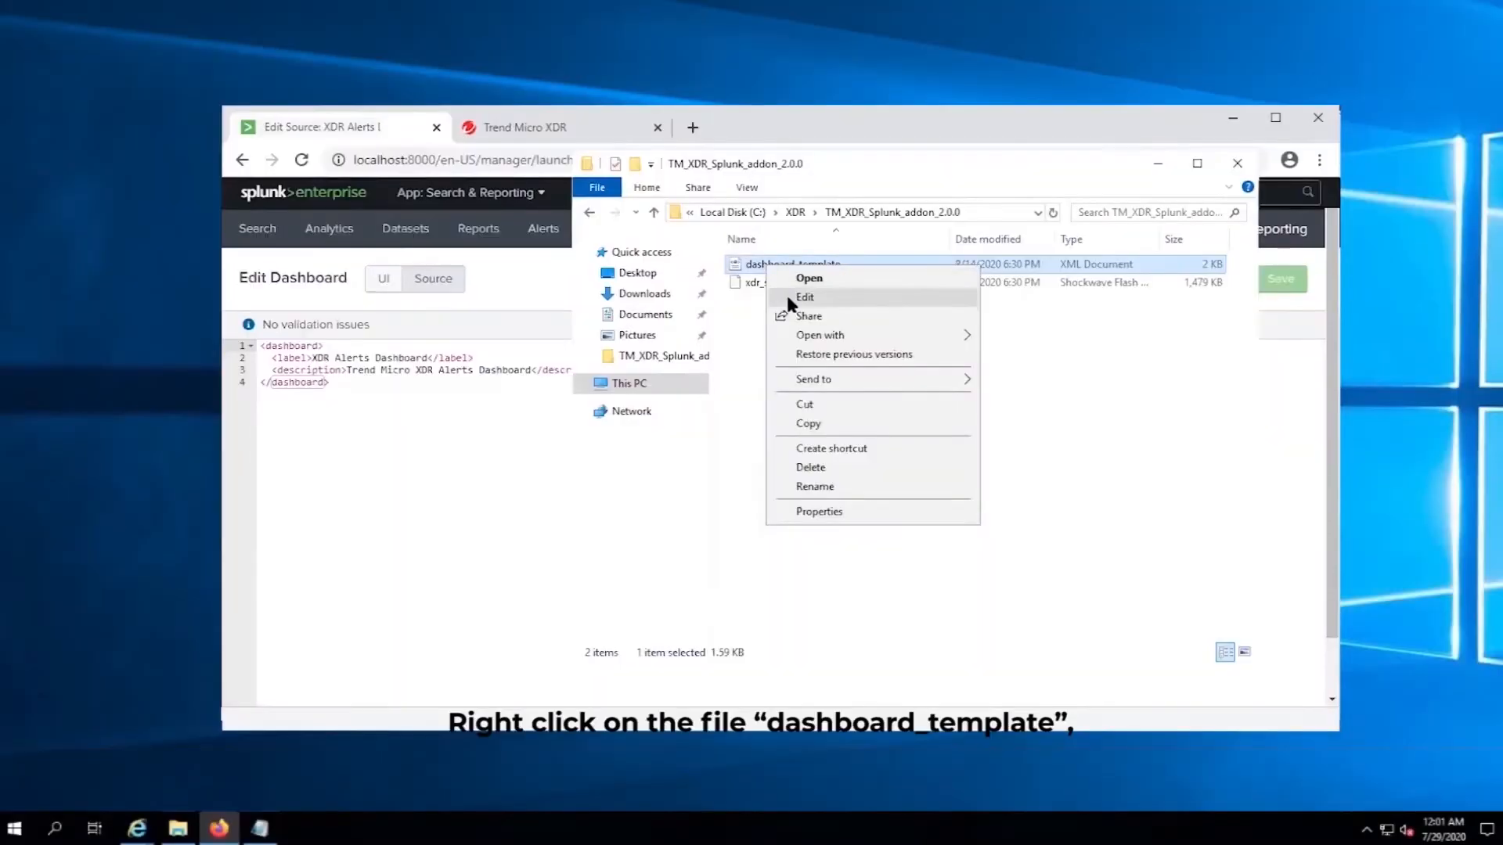
{"action": "left_click", "coordinate": [804, 296]}
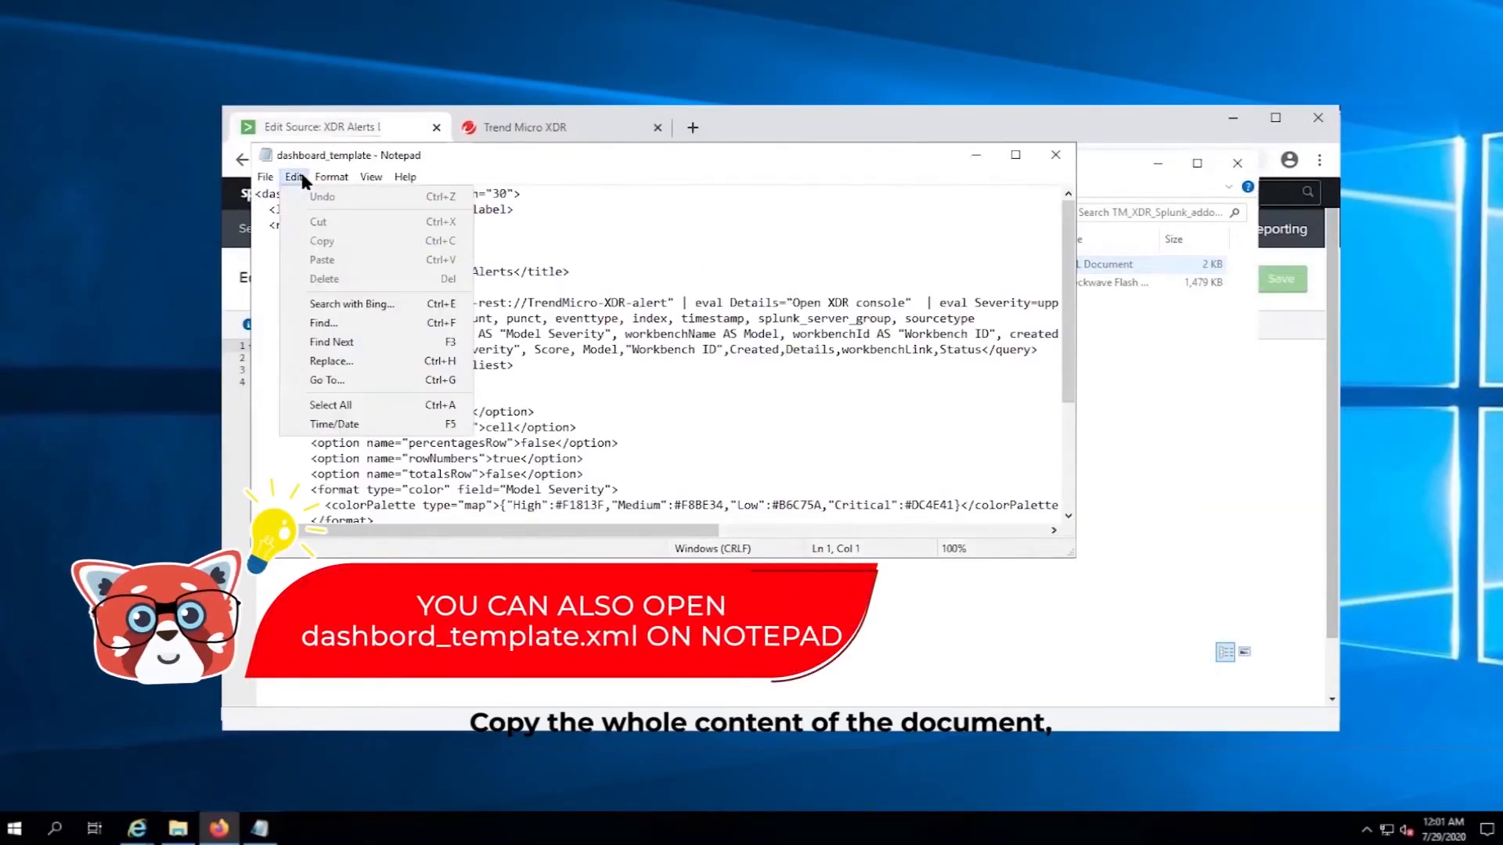
{"action": "left_click", "coordinate": [329, 404]}
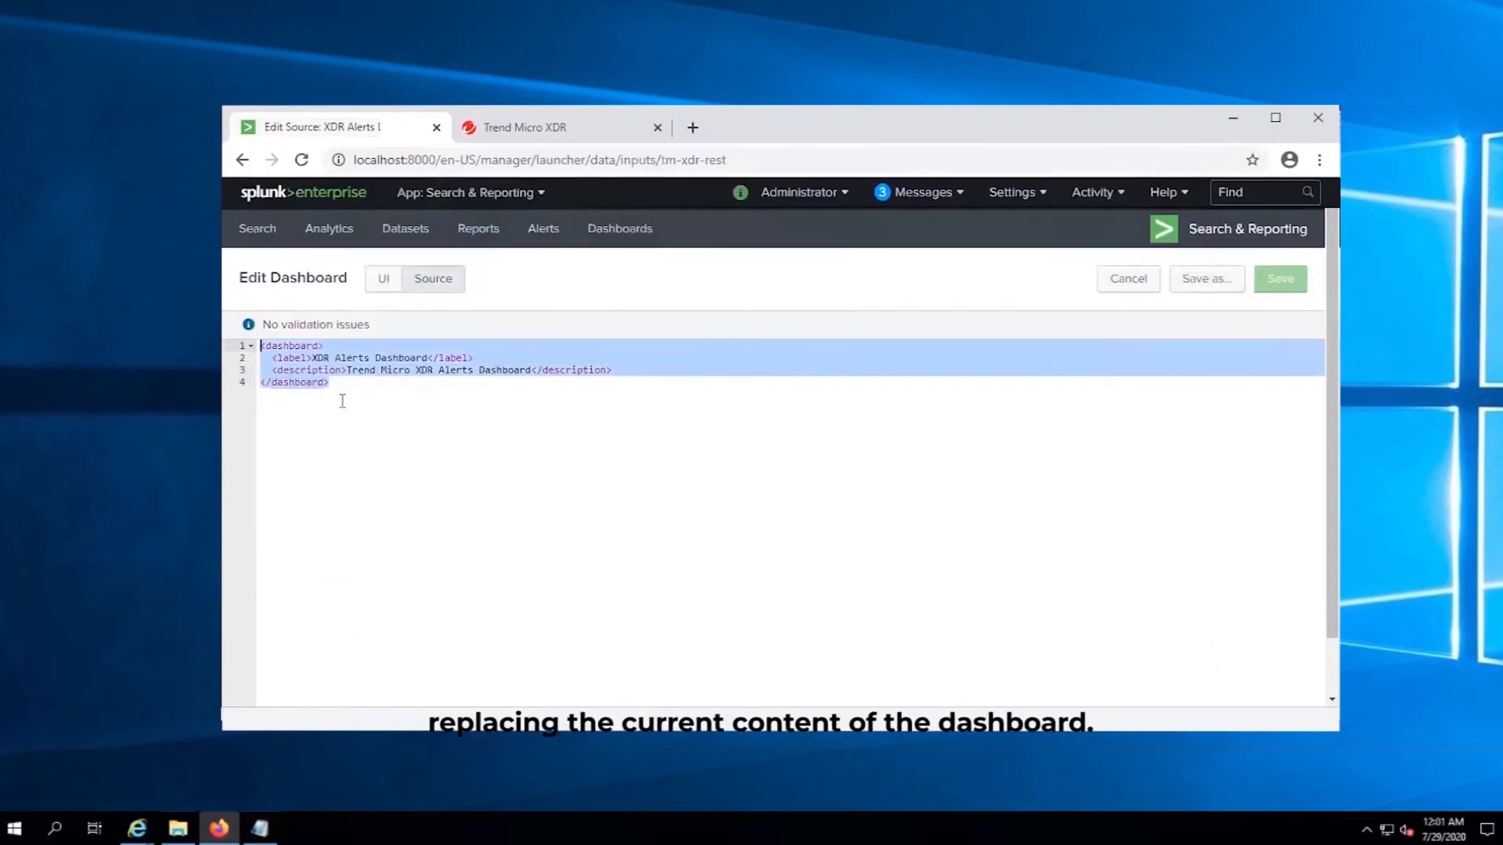
- Paste the template XML, set the query source to XDR_Alerts, and save the dashboard
{"action": "right_click", "coordinate": [342, 401]}
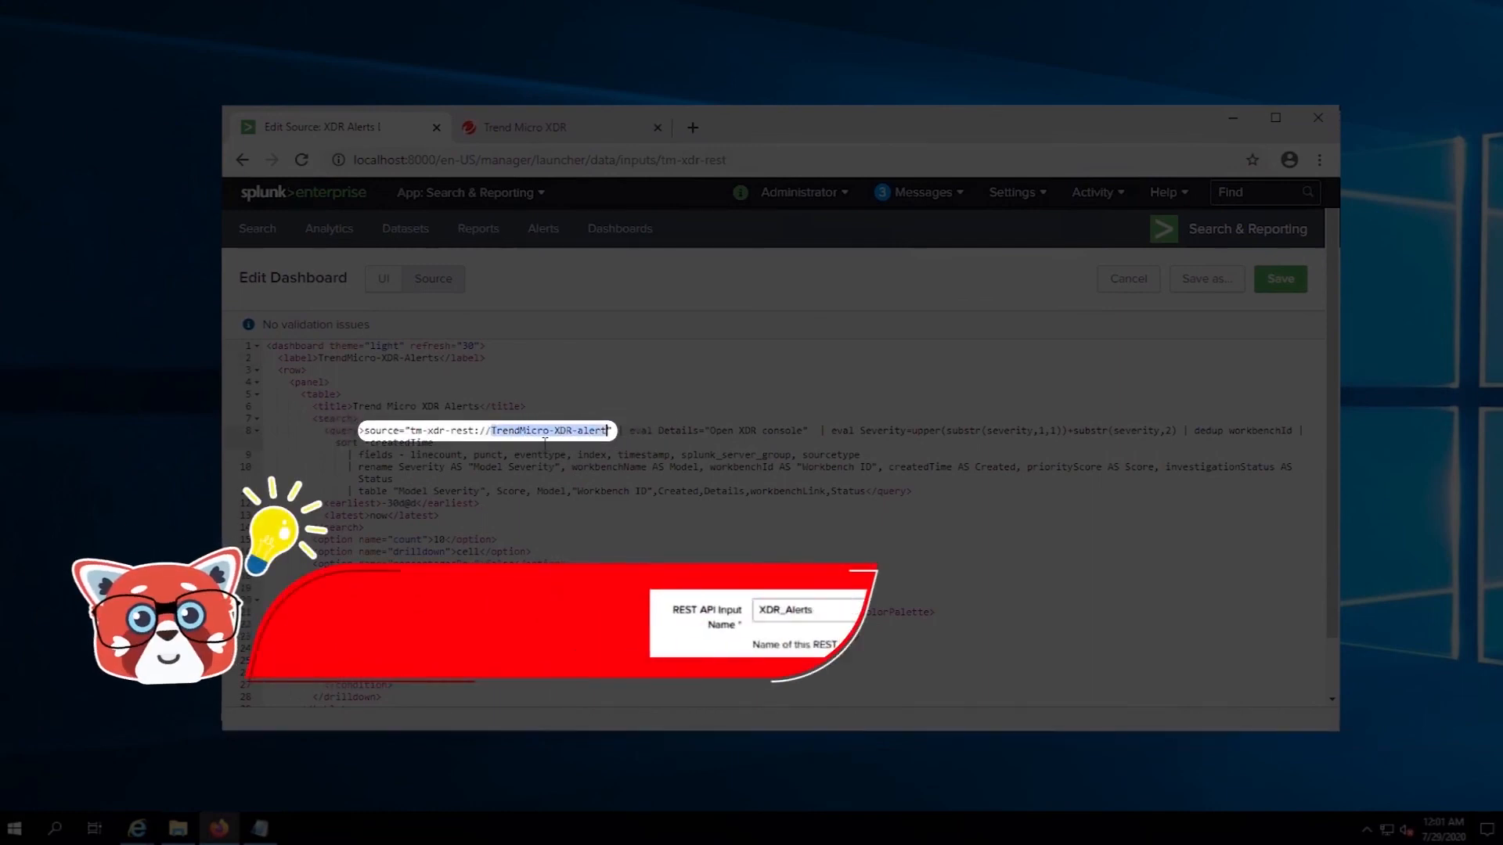
{"action": "type", "text": "XDR_Alerts"}
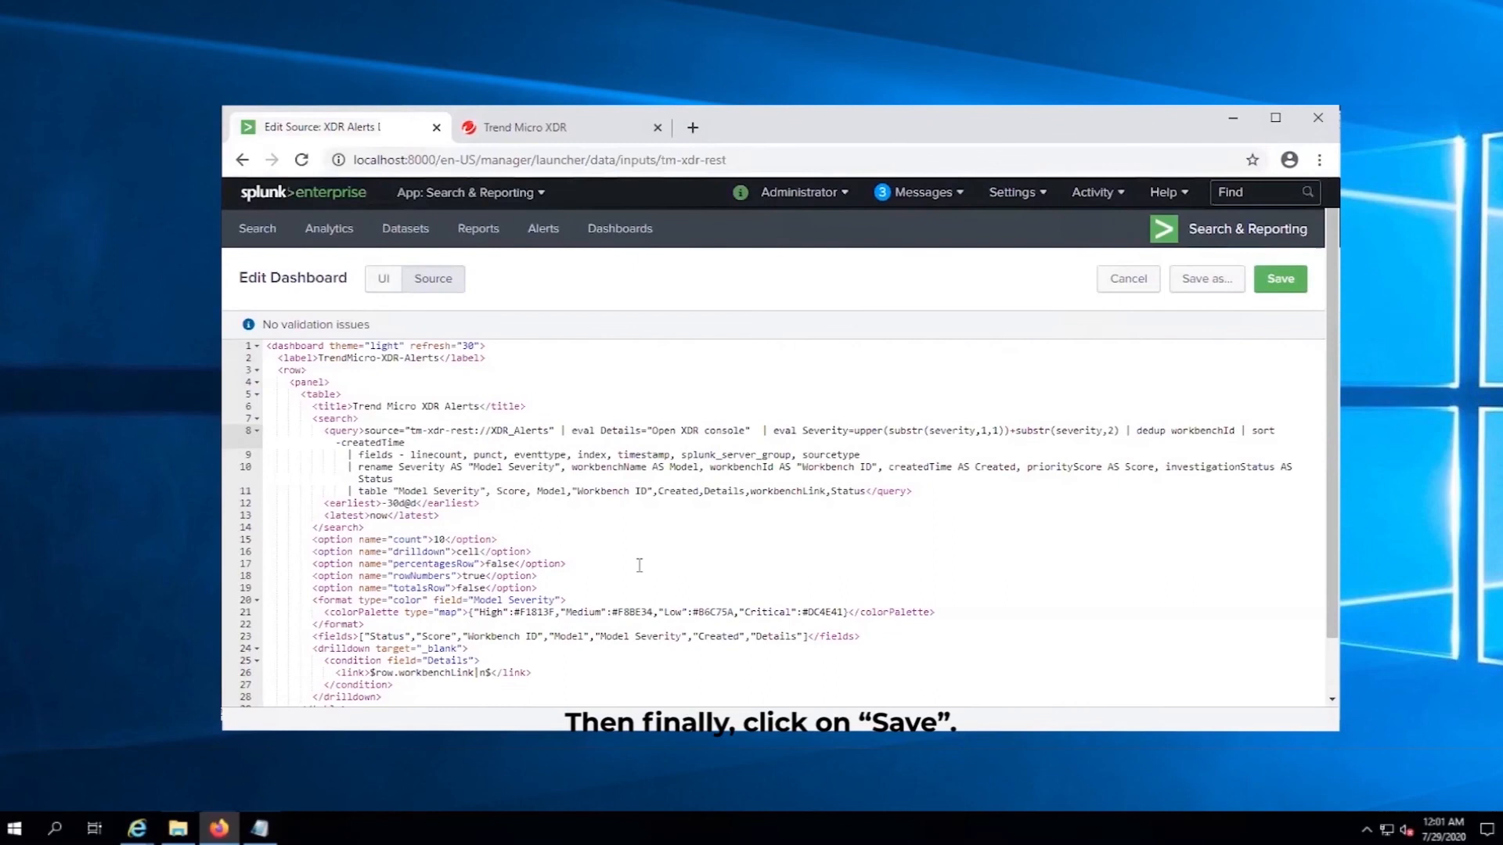
{"action": "left_click", "coordinate": [1280, 279]}
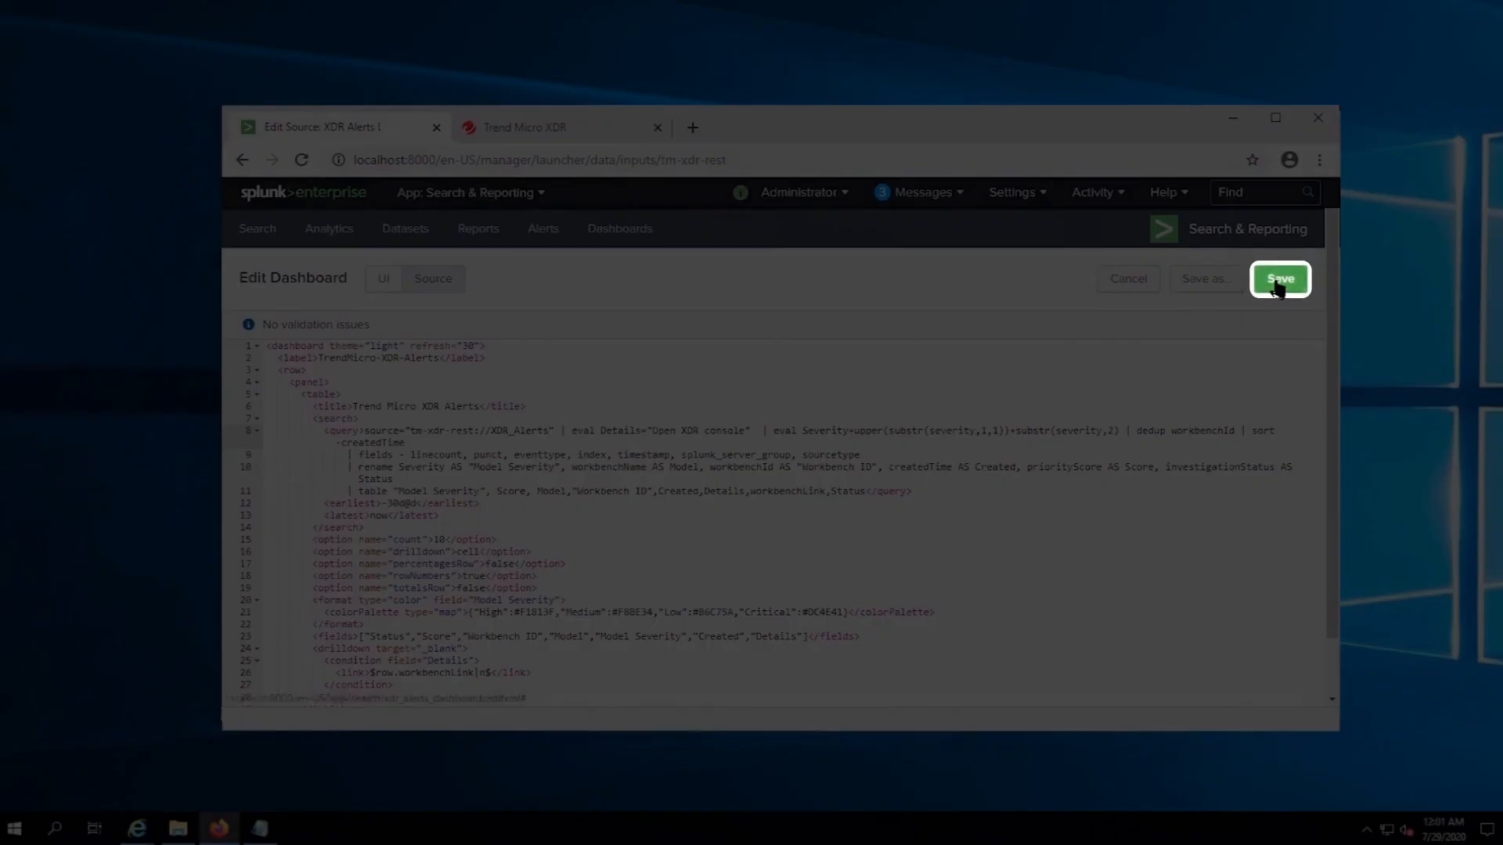
{"action": "left_click", "coordinate": [1280, 278]}
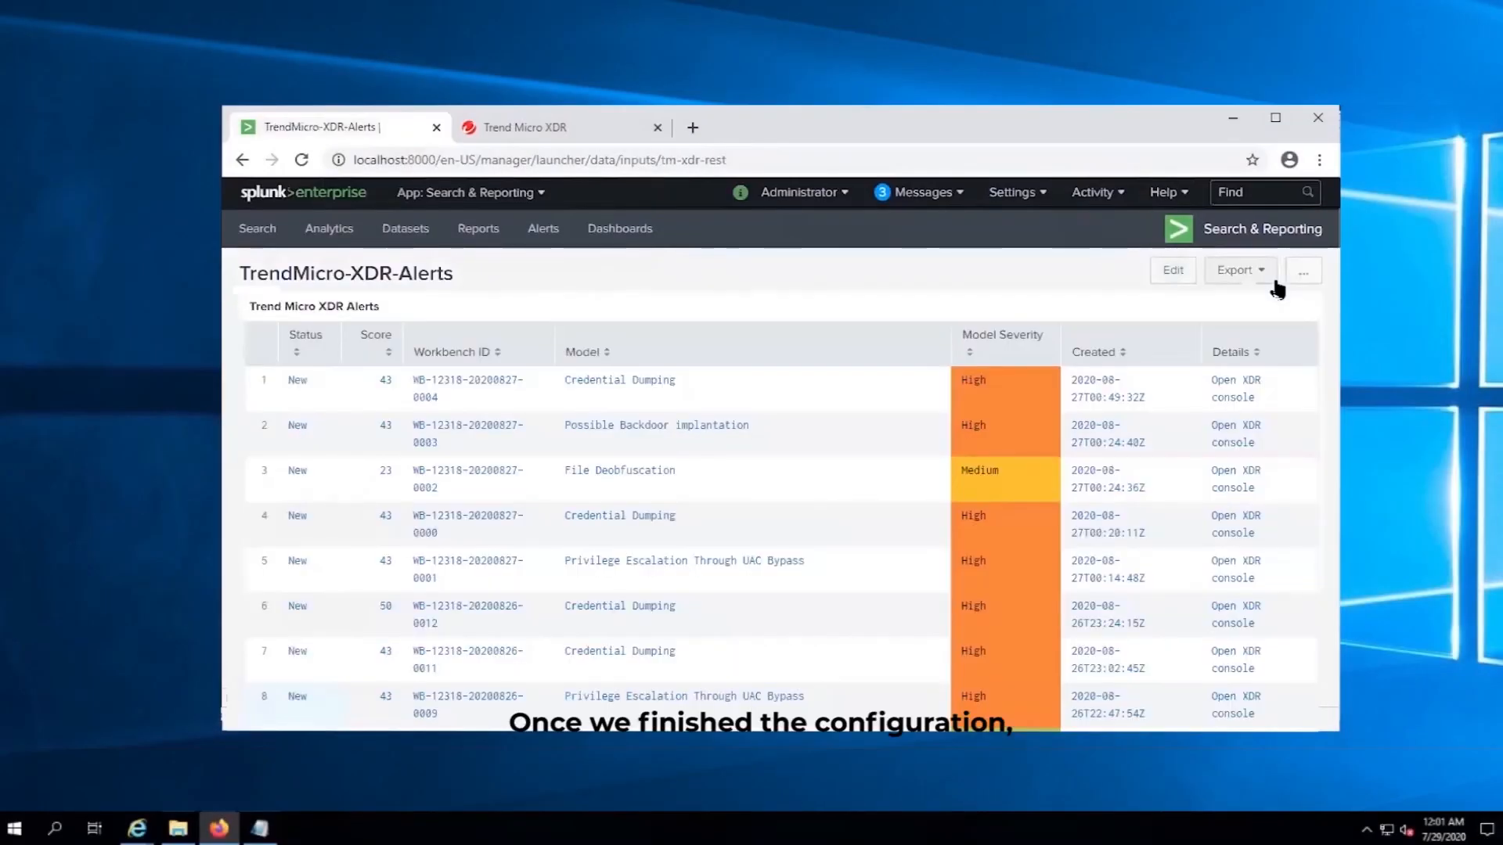